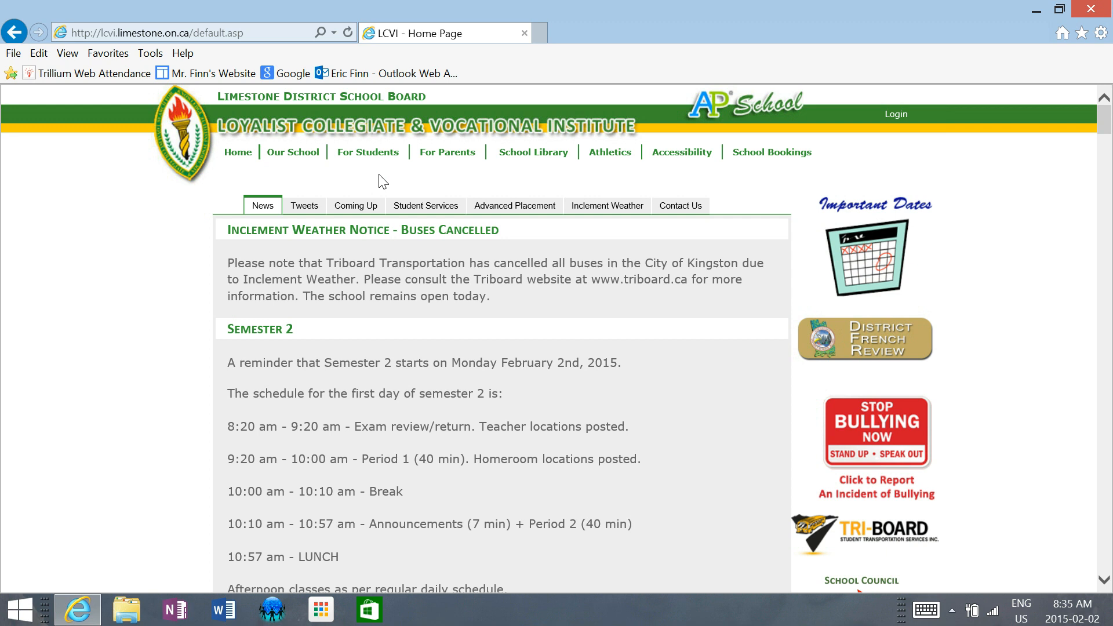
mouse_move(388, 183)
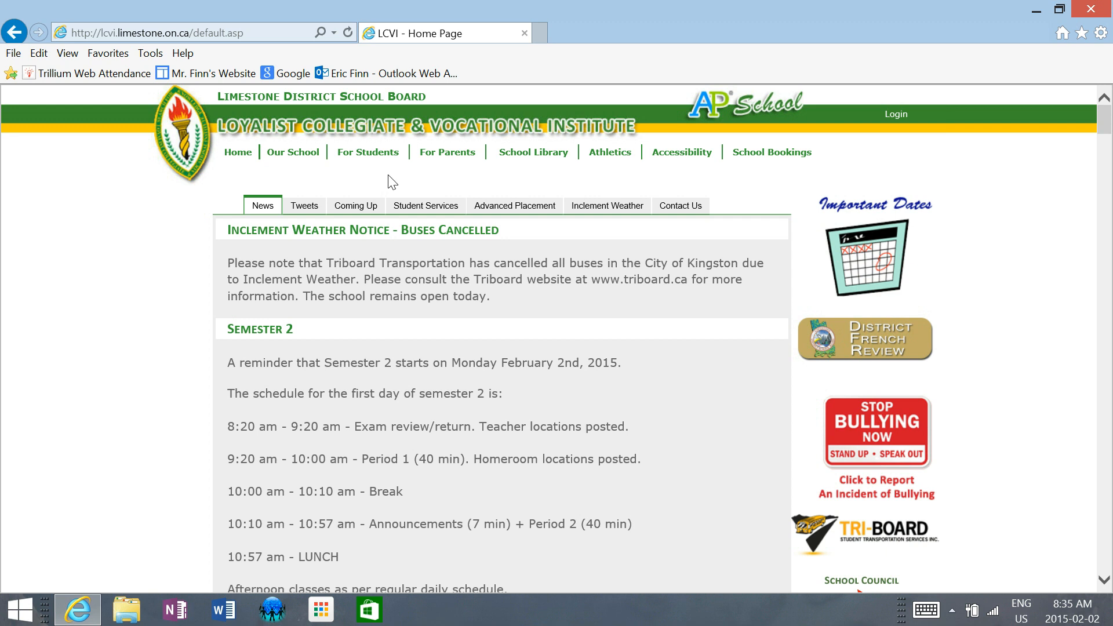
mouse_move(383, 179)
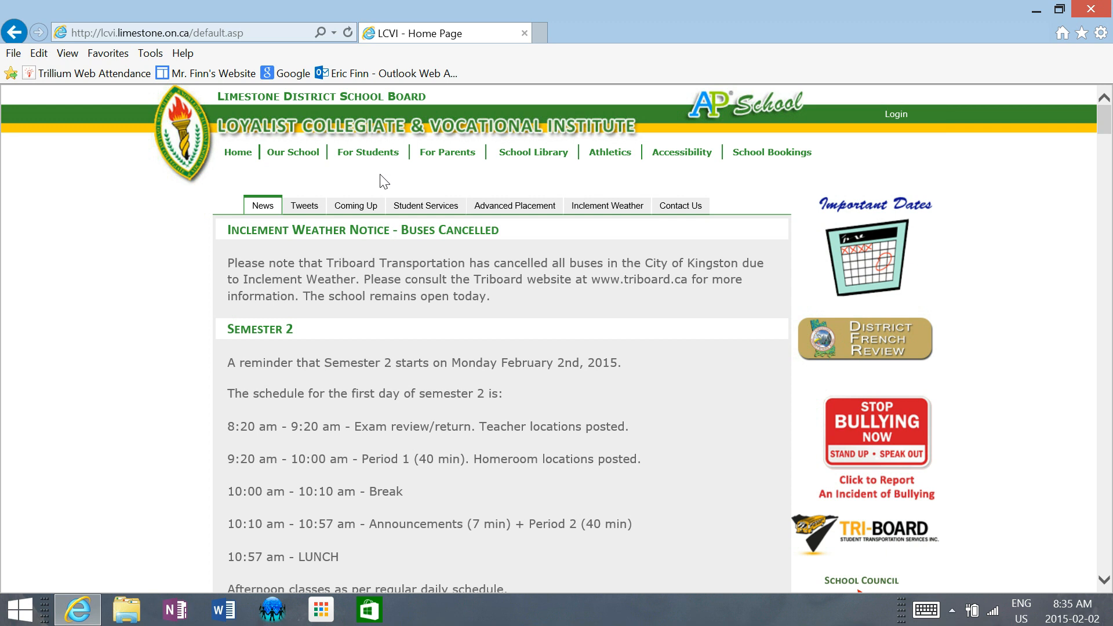
mouse_move(314, 181)
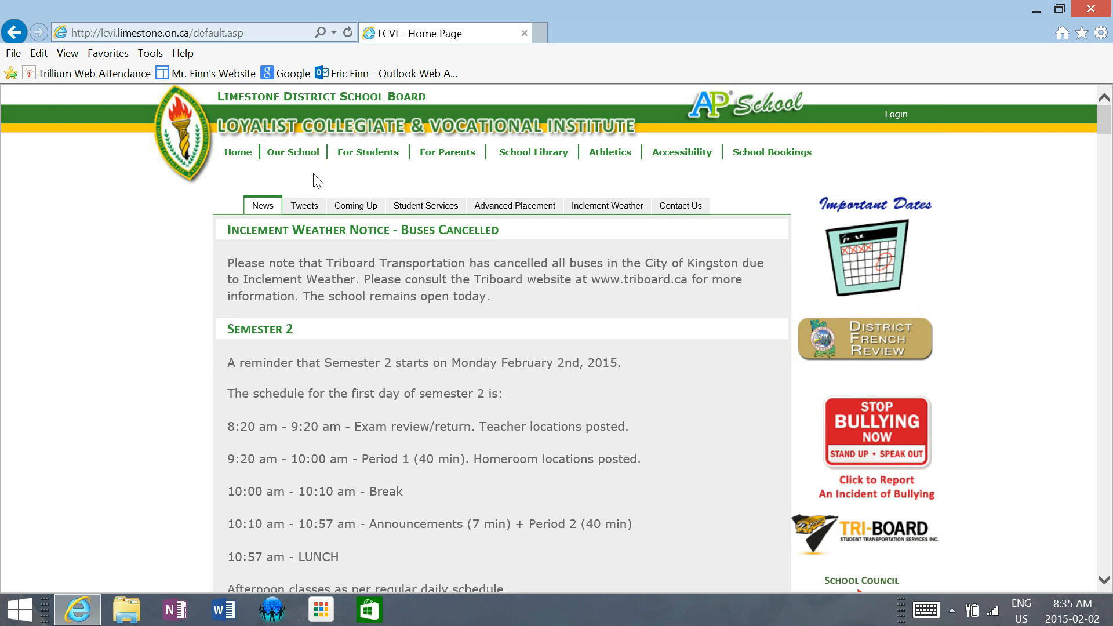
mouse_move(367, 152)
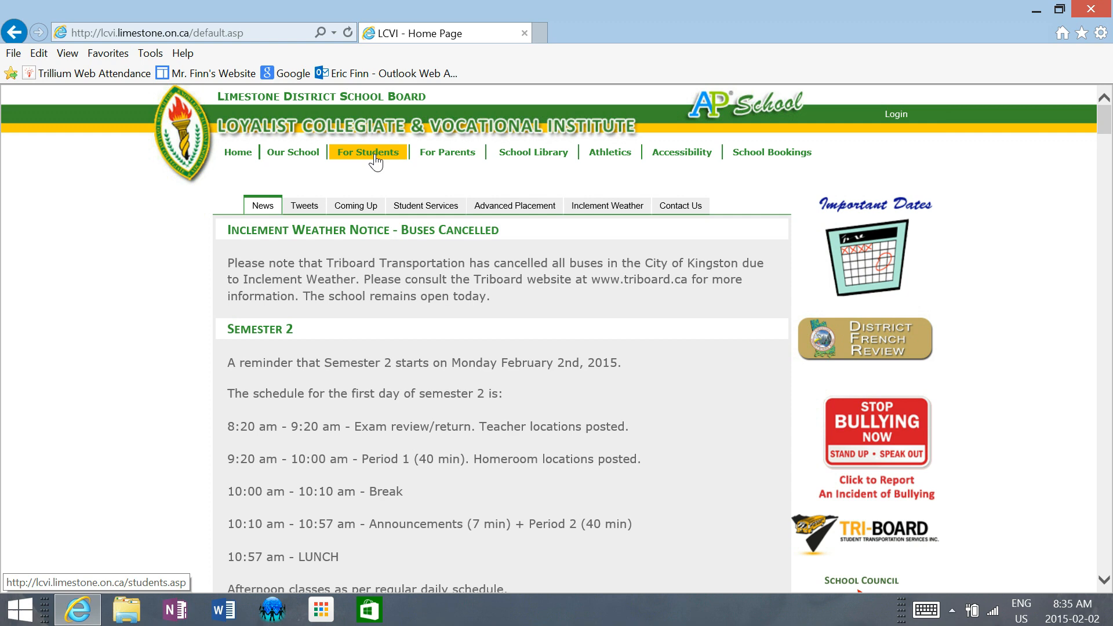
Step: Go to the For Students page and show the Teacher Websites list of staff links
left_click(368, 152)
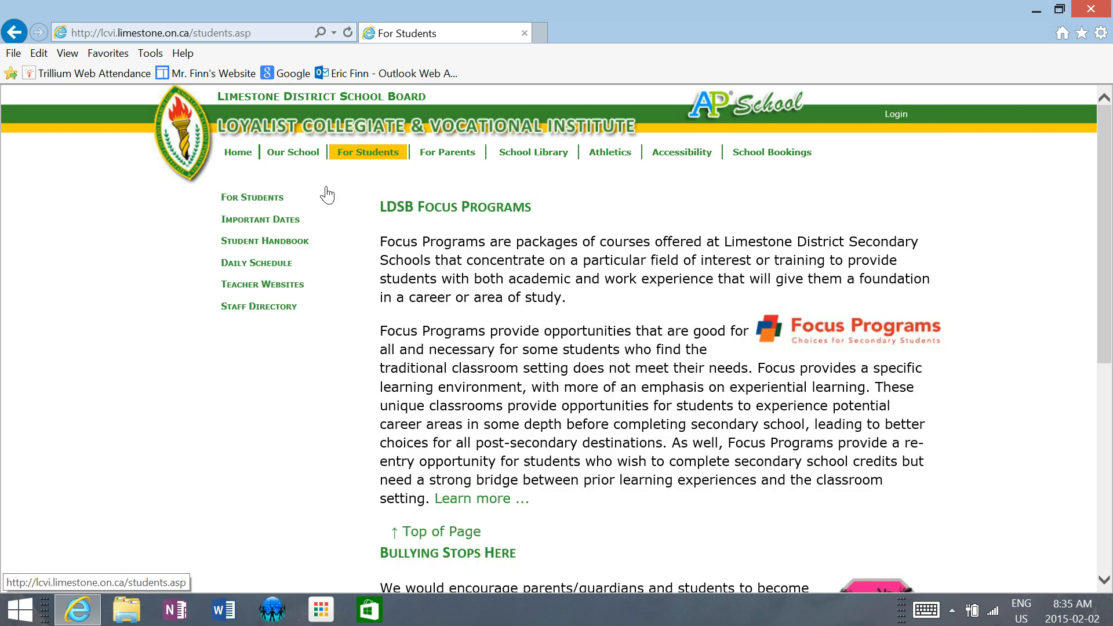
left_click(262, 284)
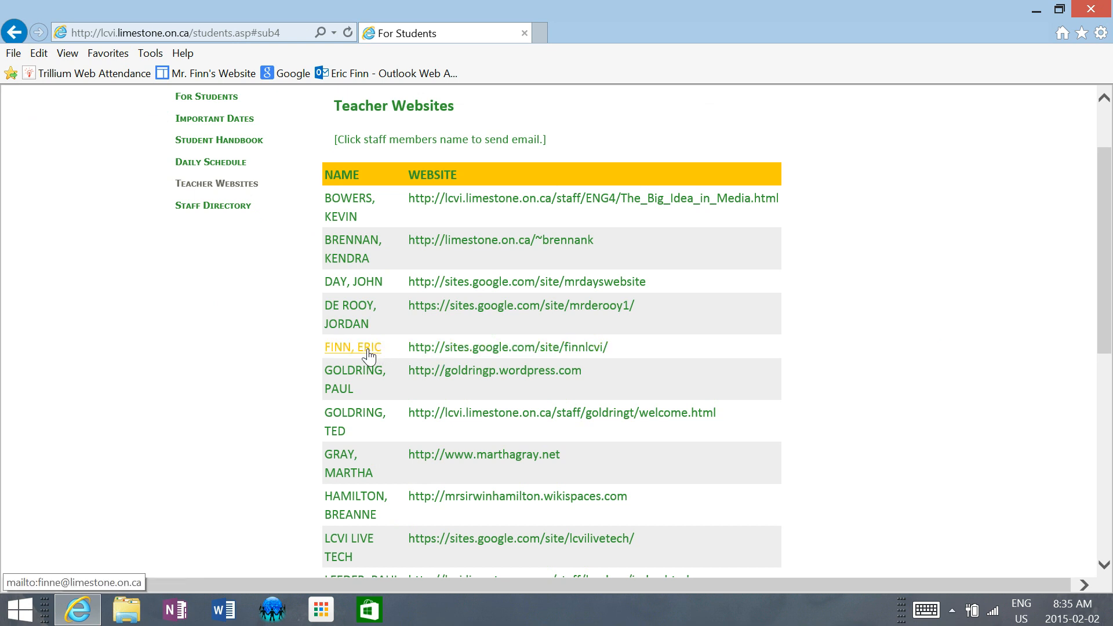
mouse_move(453, 347)
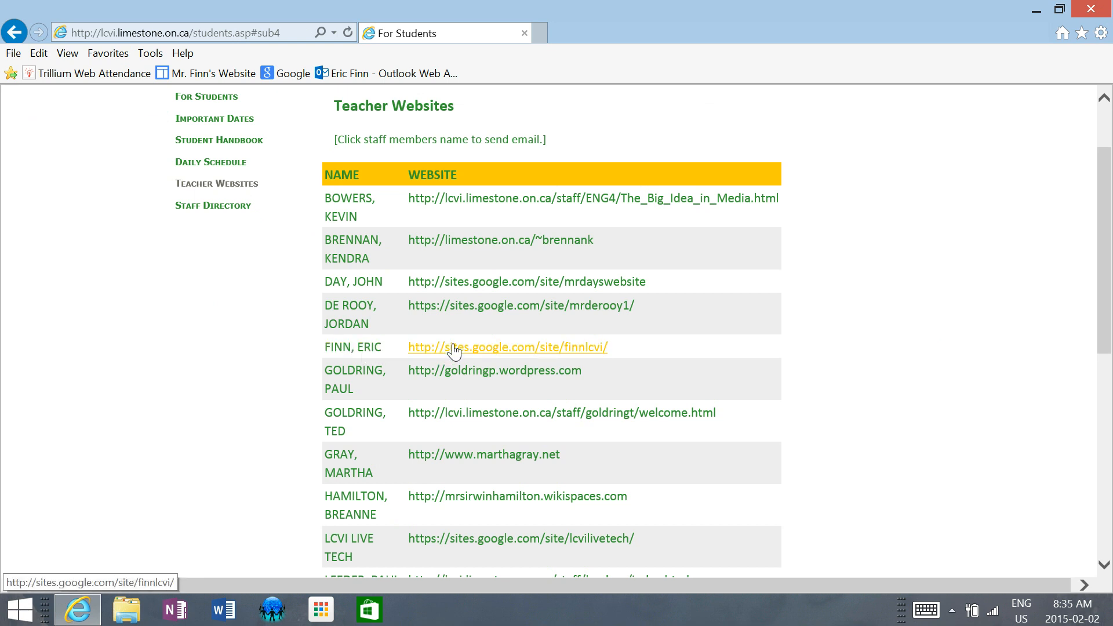
Step: Open Mr. Finn's Google Sites course website from the Teacher Websites table
left_click(507, 346)
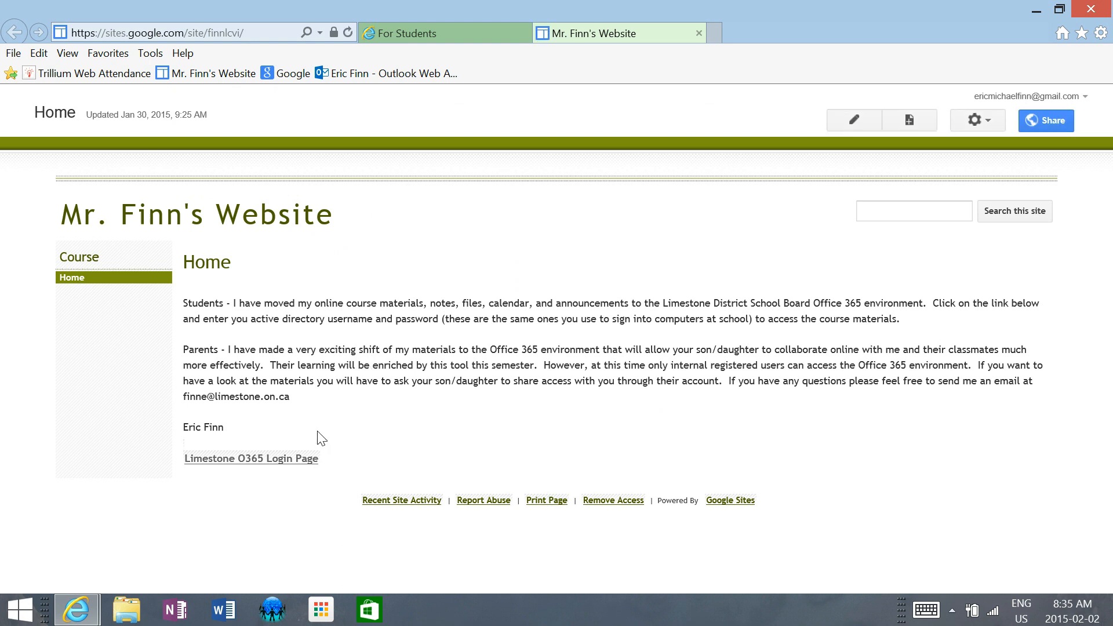
mouse_move(250, 457)
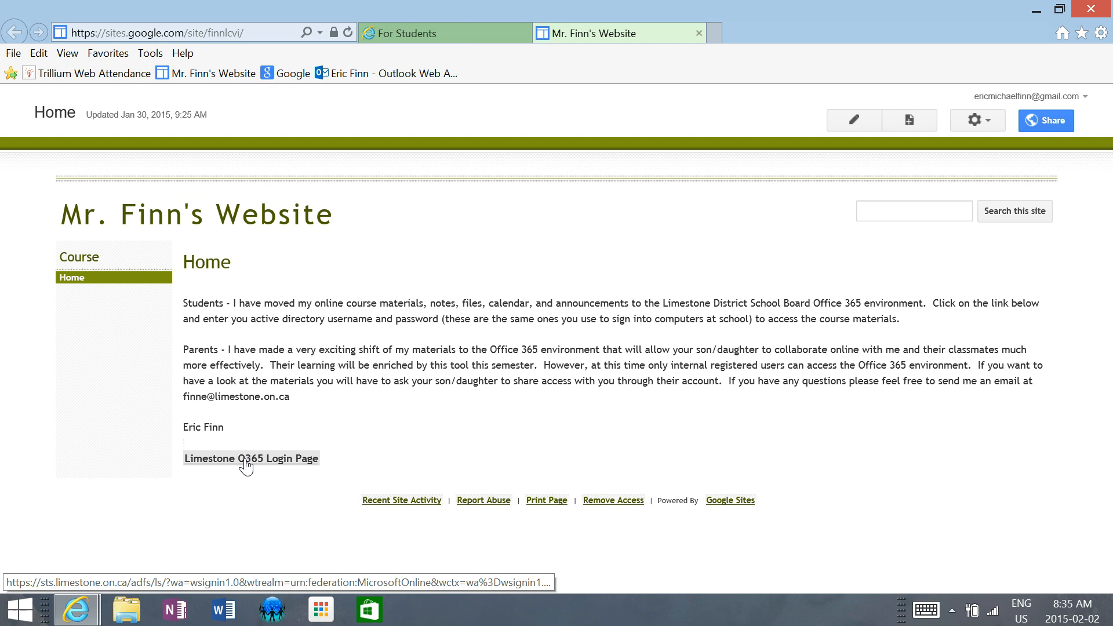
Step: Sign in on the Limestone O365 login page with the student account to reach the Outlook inbox
left_click(250, 458)
type("fin")
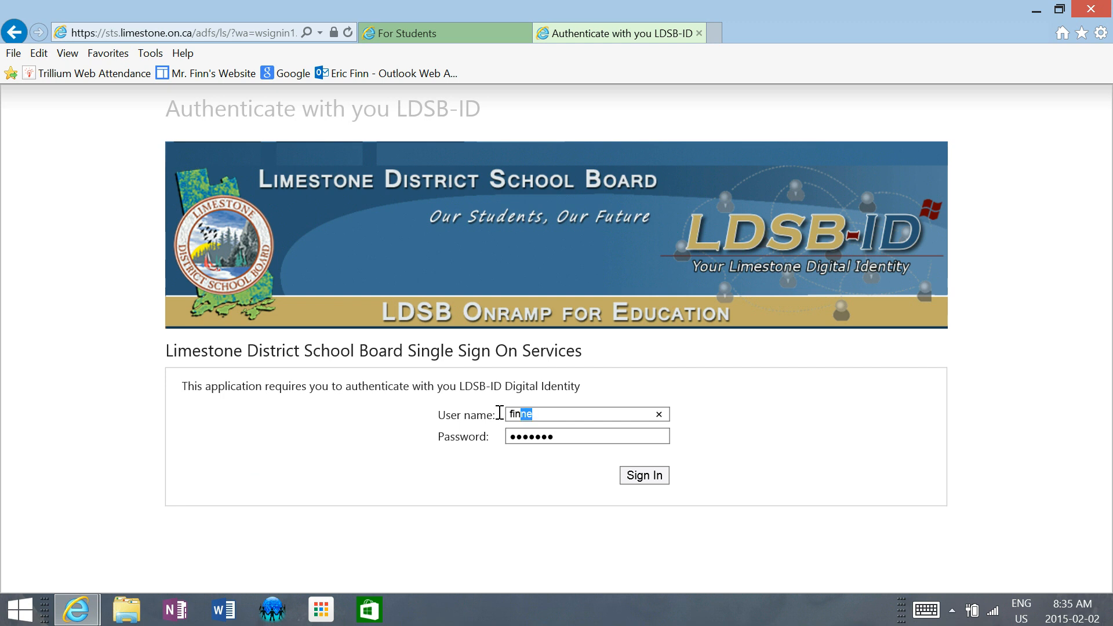
type("watkinsmi")
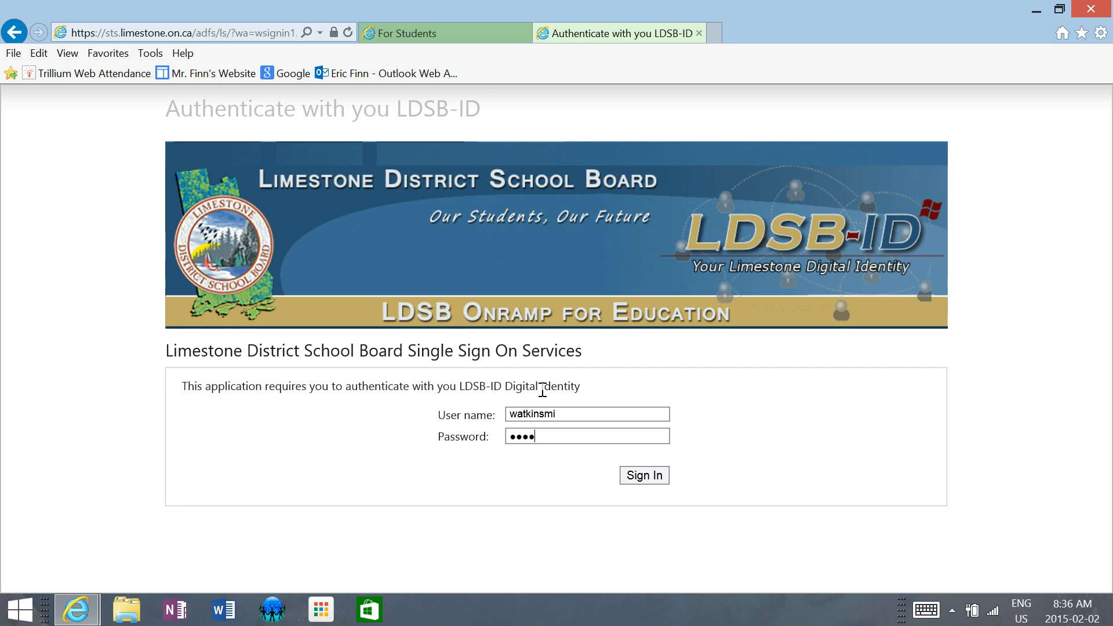
mouse_move(697, 370)
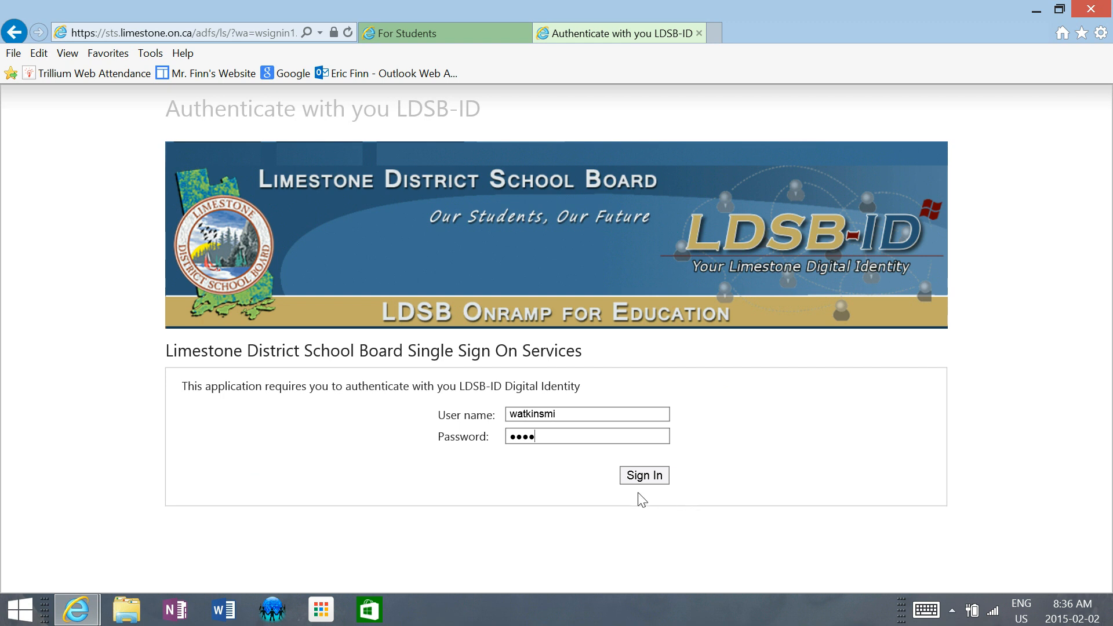
left_click(643, 476)
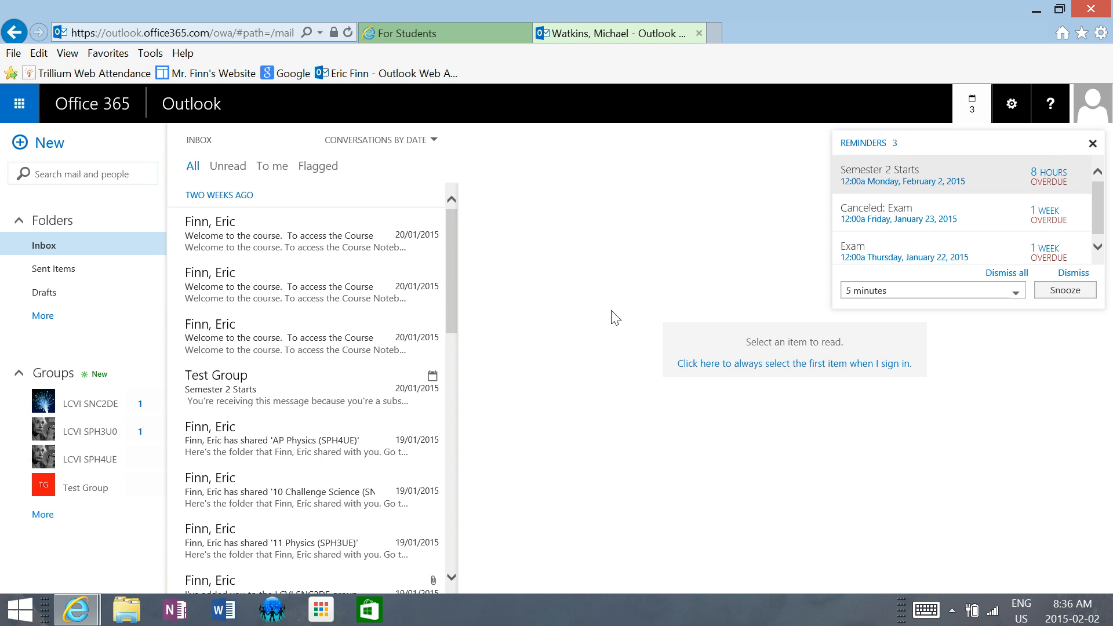
mouse_move(602, 277)
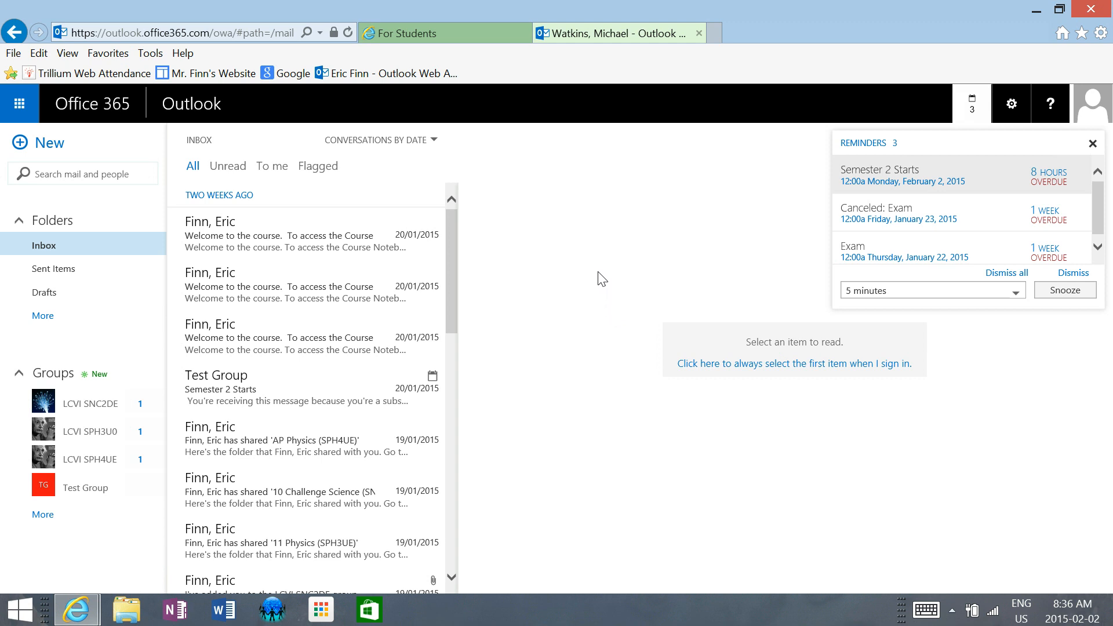
mouse_move(613, 262)
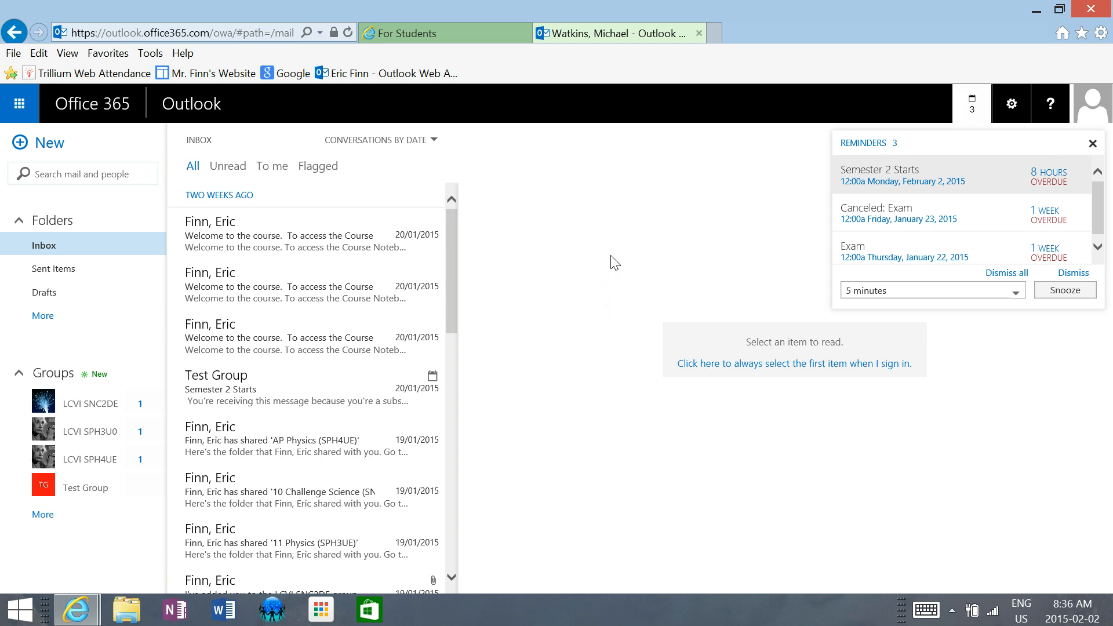
mouse_move(1093, 144)
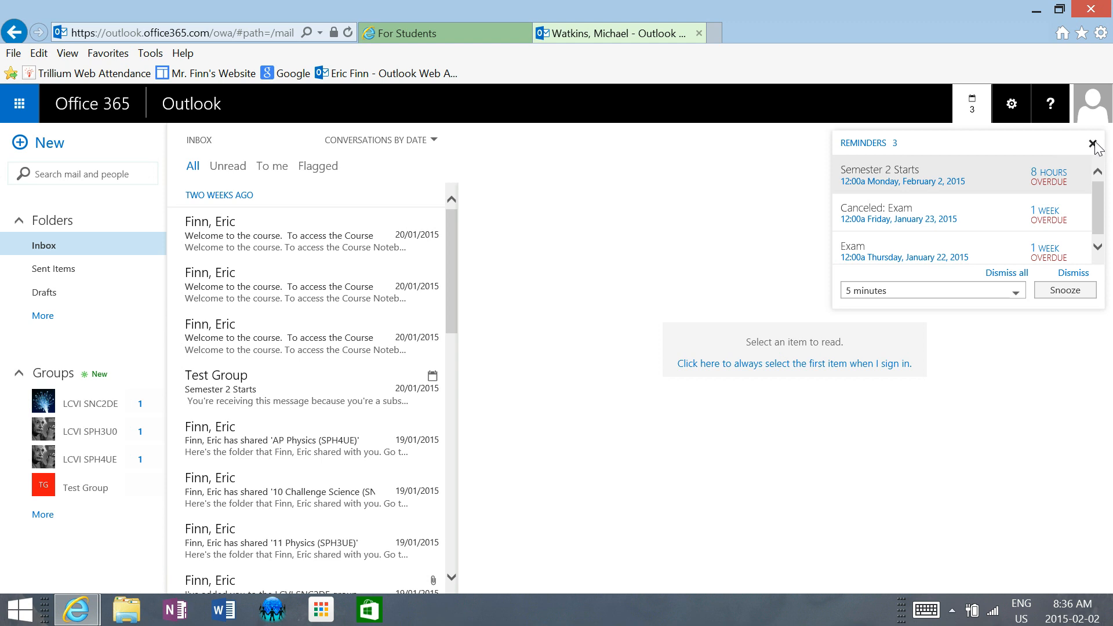
Step: Dismiss the overdue Reminders pop-up so the inbox and Groups list are unobstructed
left_click(1095, 142)
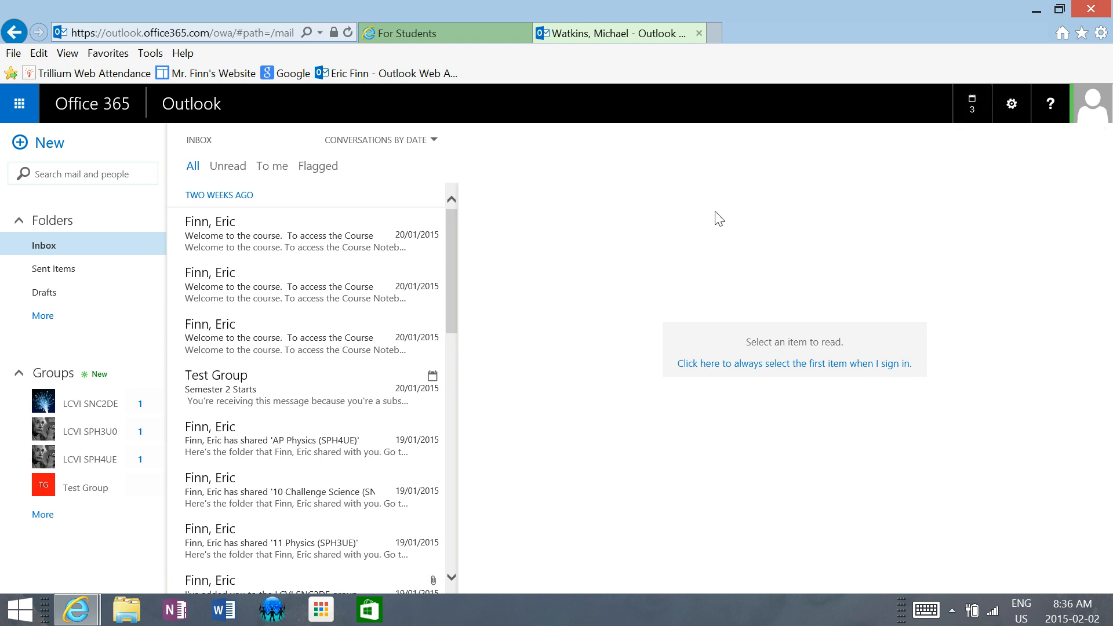
mouse_move(680, 214)
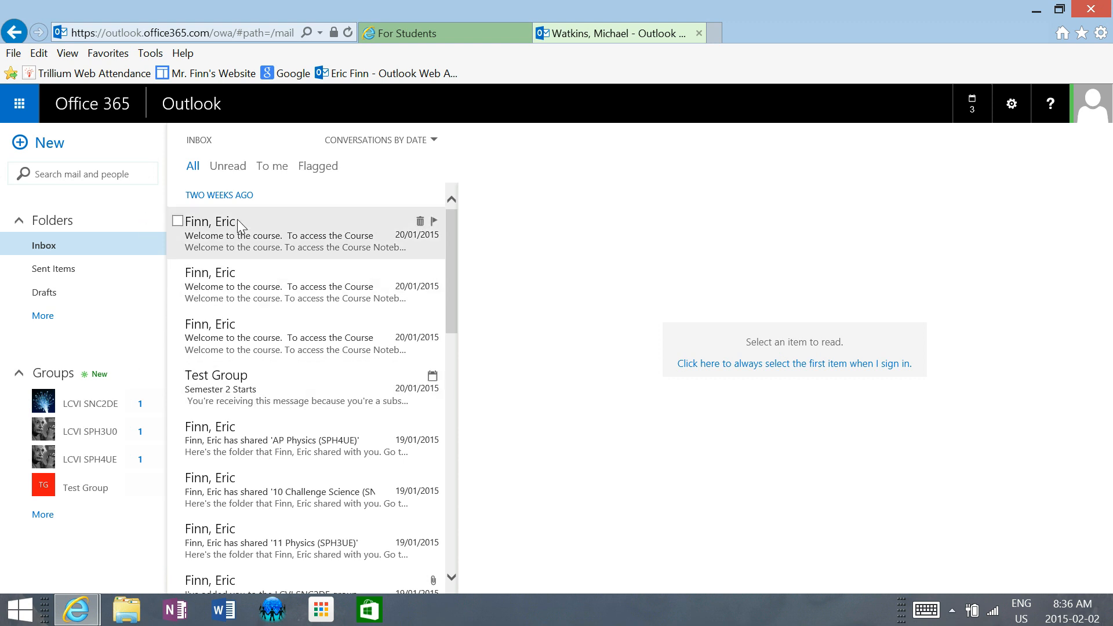
mouse_move(238, 434)
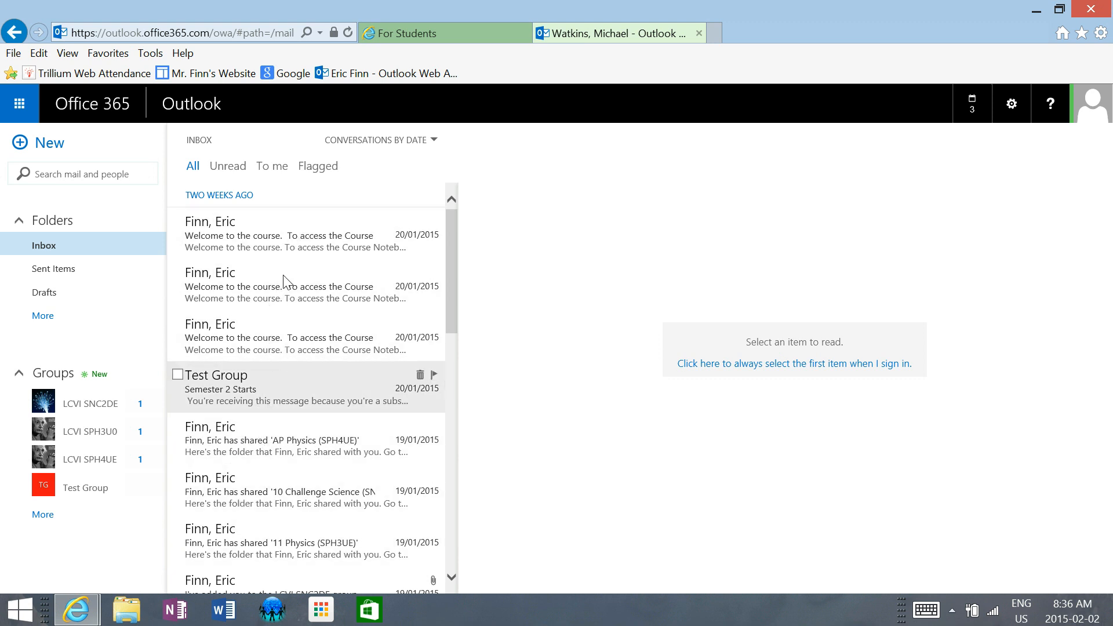
mouse_move(270, 468)
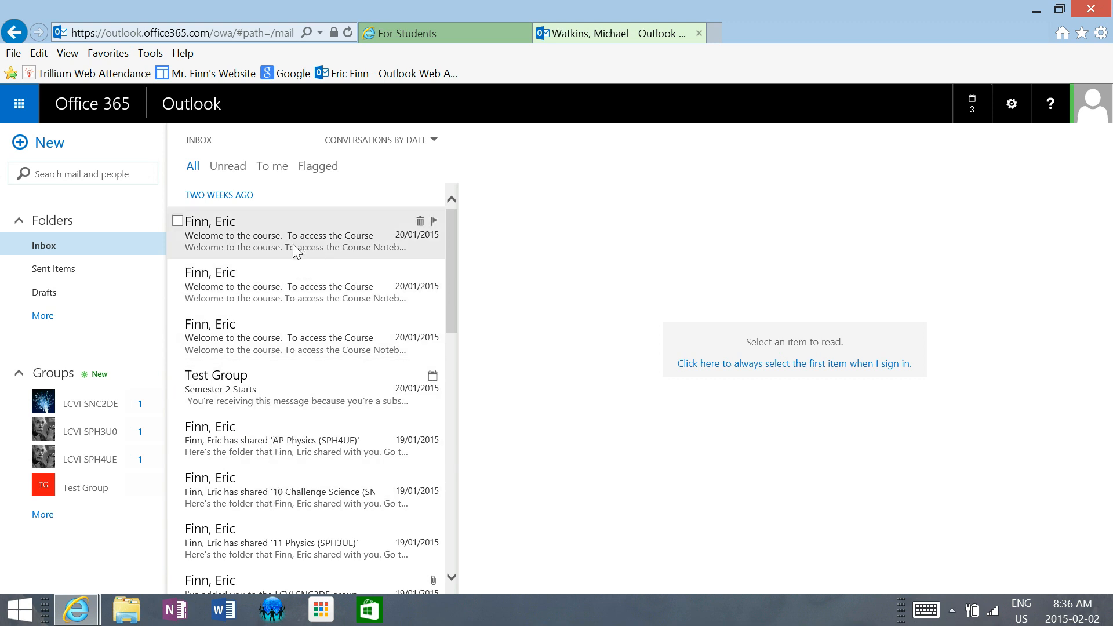
mouse_move(107, 408)
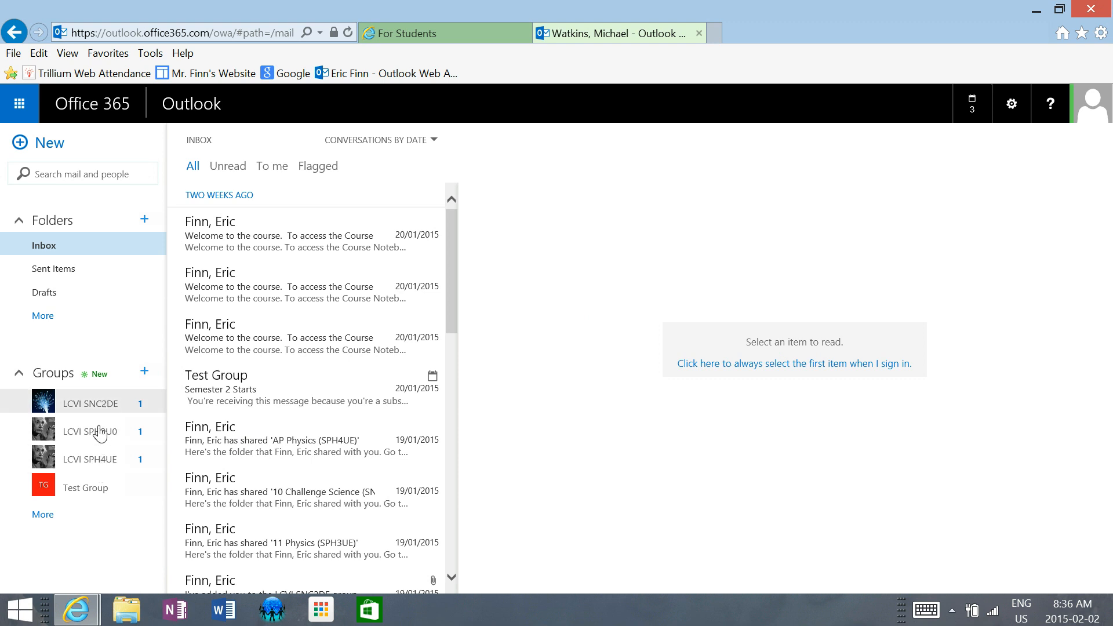
mouse_move(105, 405)
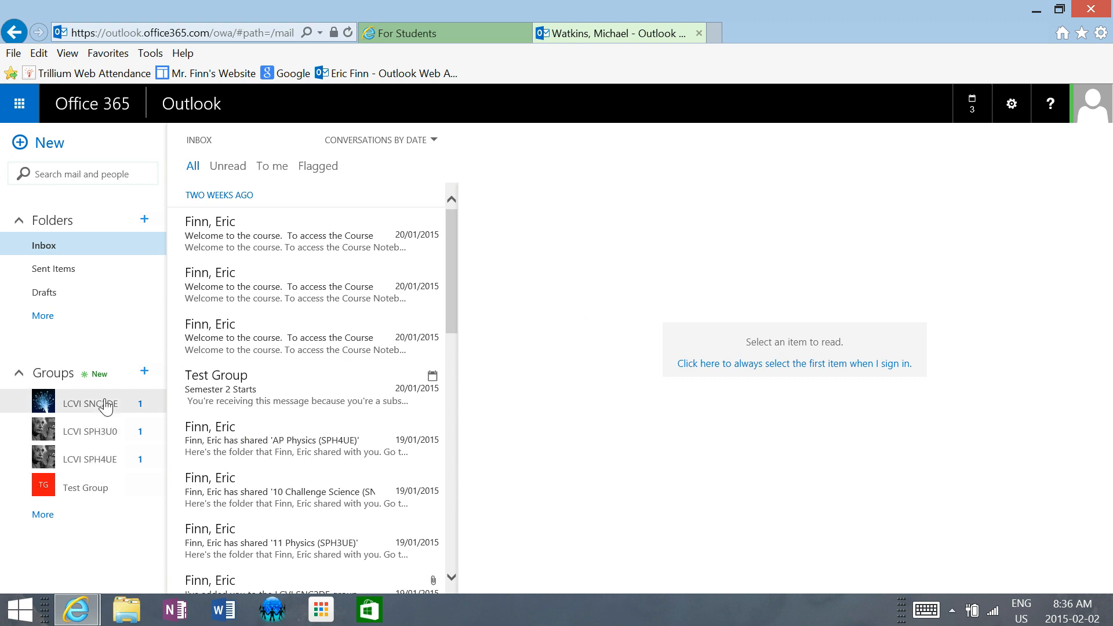
mouse_move(90, 403)
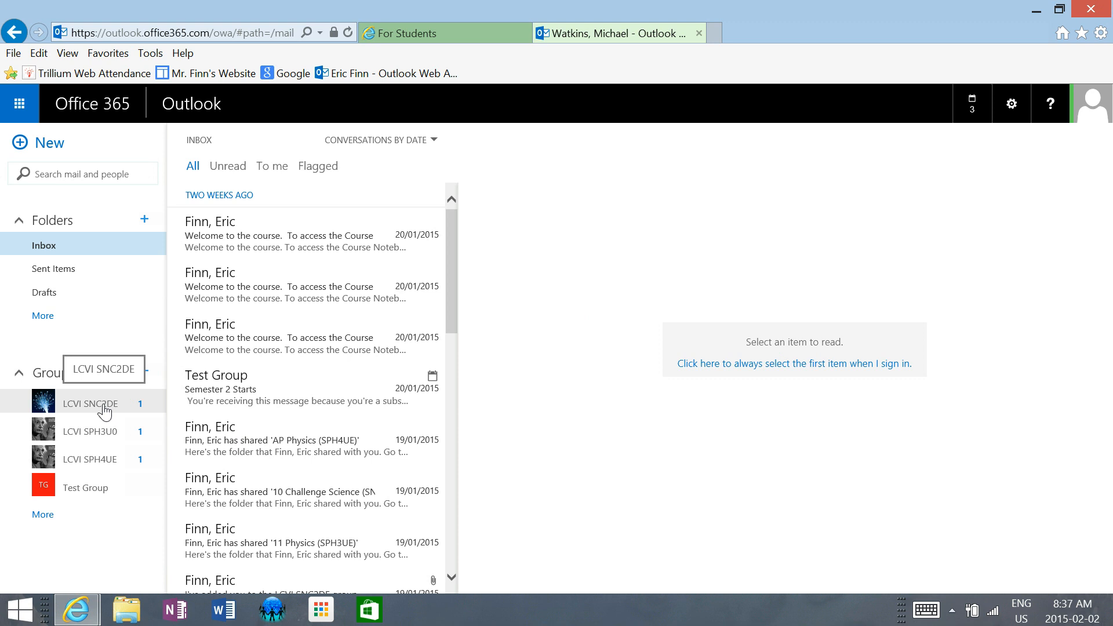
Step: Open the LCVI SNC2DE group and read the 'Welcome to the course' conversation
left_click(90, 403)
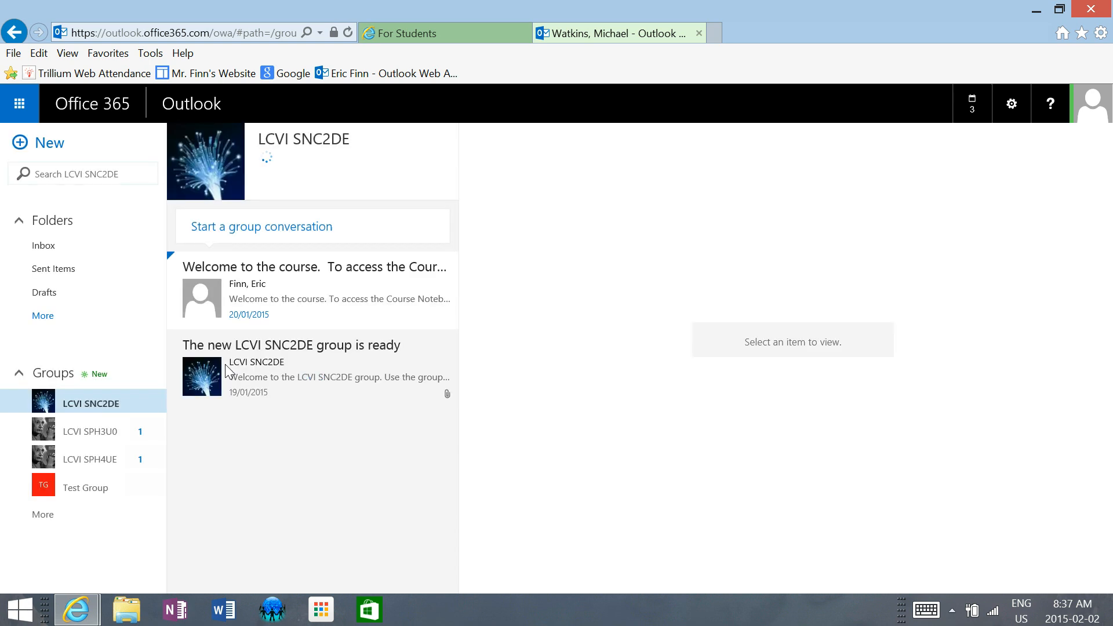
left_click(312, 291)
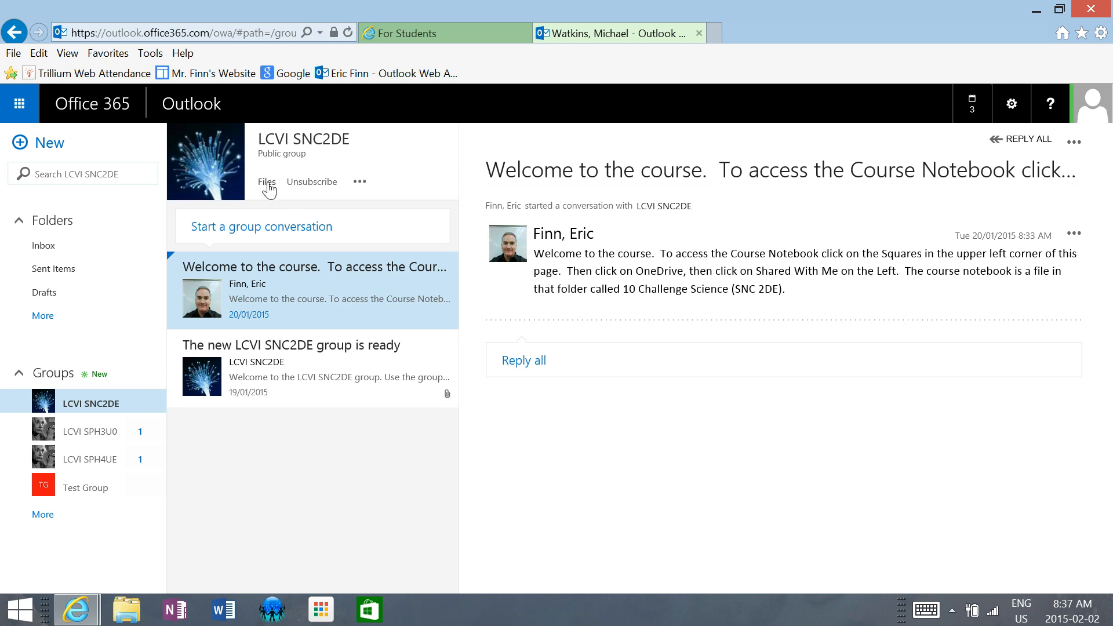
Step: Show the LCVI SNC2DE group's shared Files, including POE Grid - Blank and the course outline
left_click(267, 182)
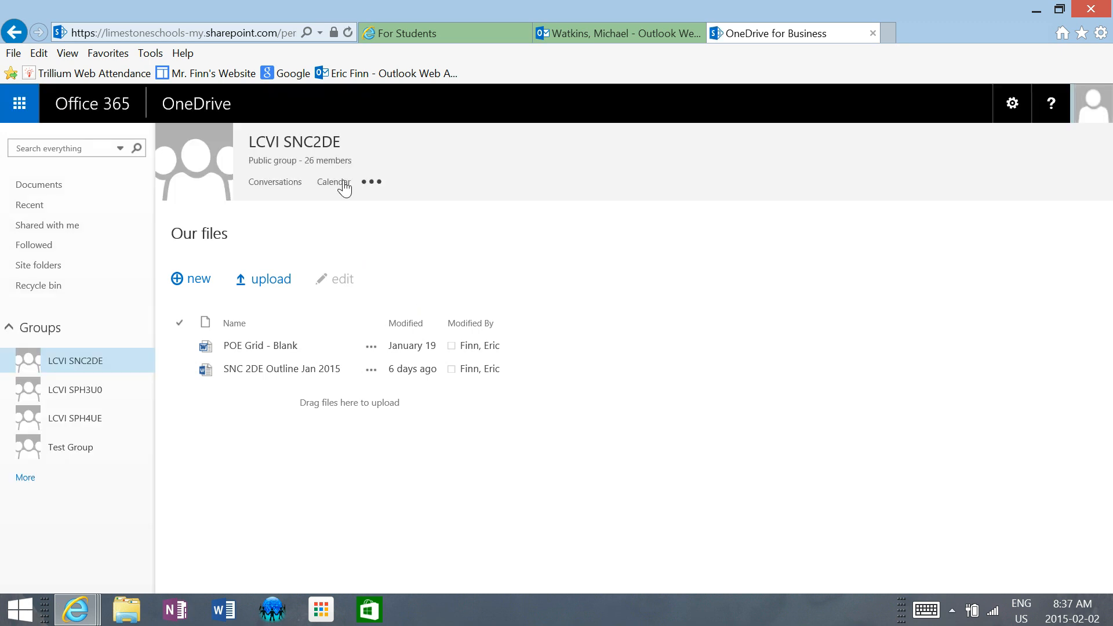
Step: Show the group calendar for February 2015 with Semester 2 Starts events, reminders dismissed
left_click(332, 182)
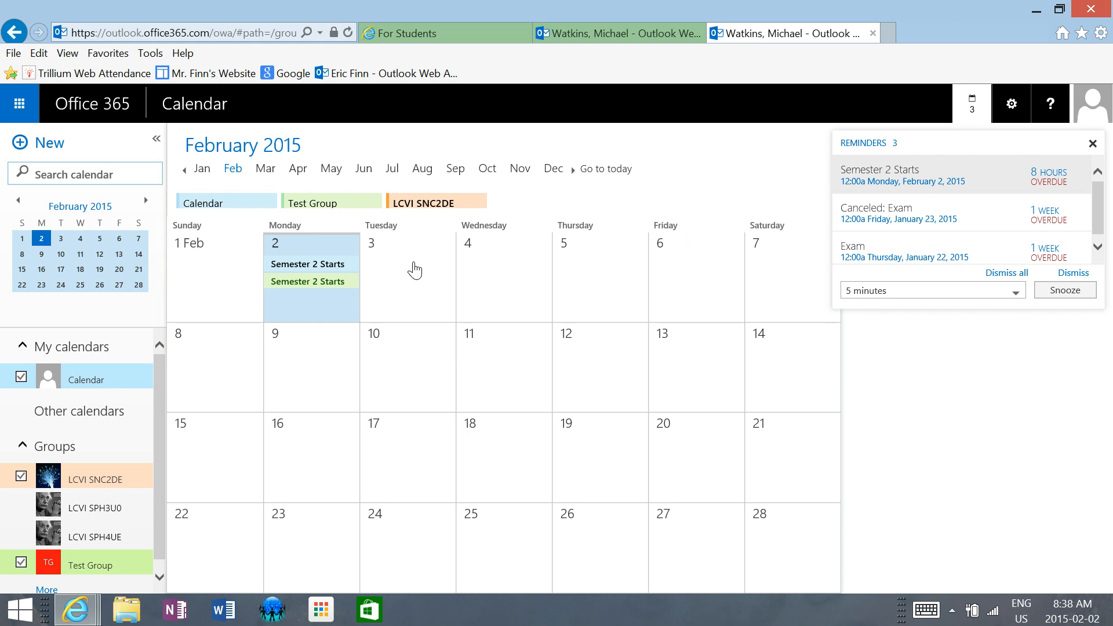
mouse_move(195, 248)
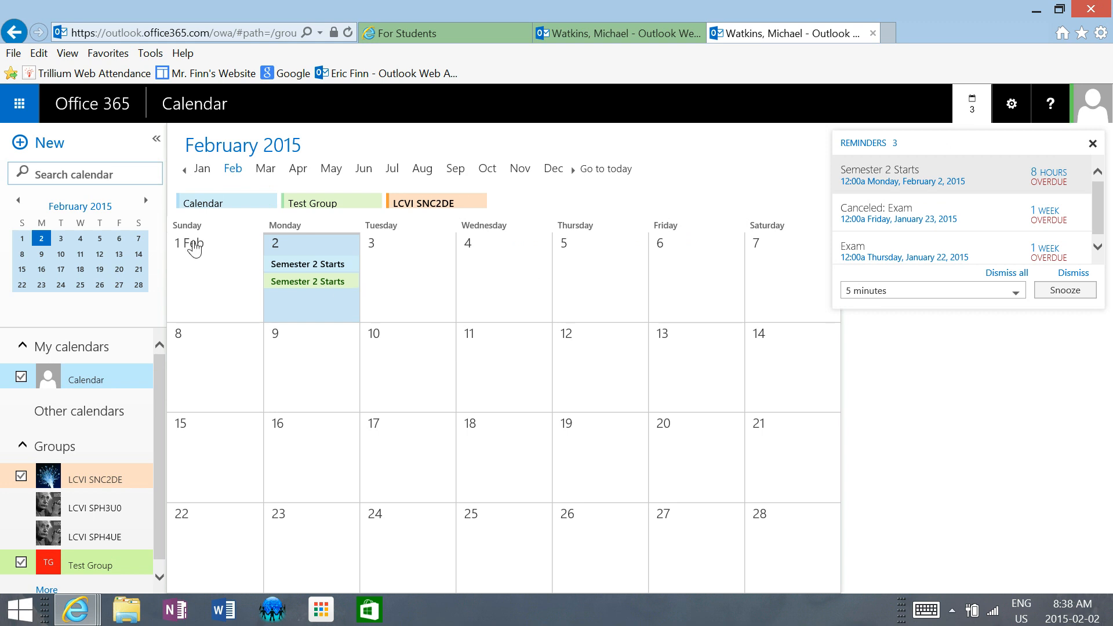
mouse_move(20, 103)
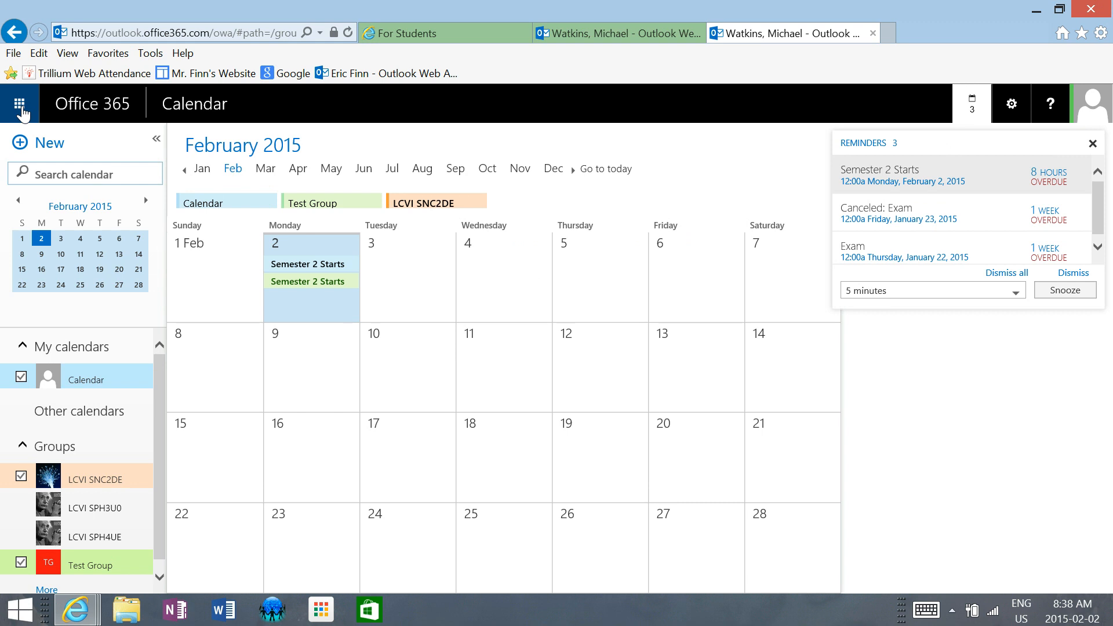
left_click(1092, 143)
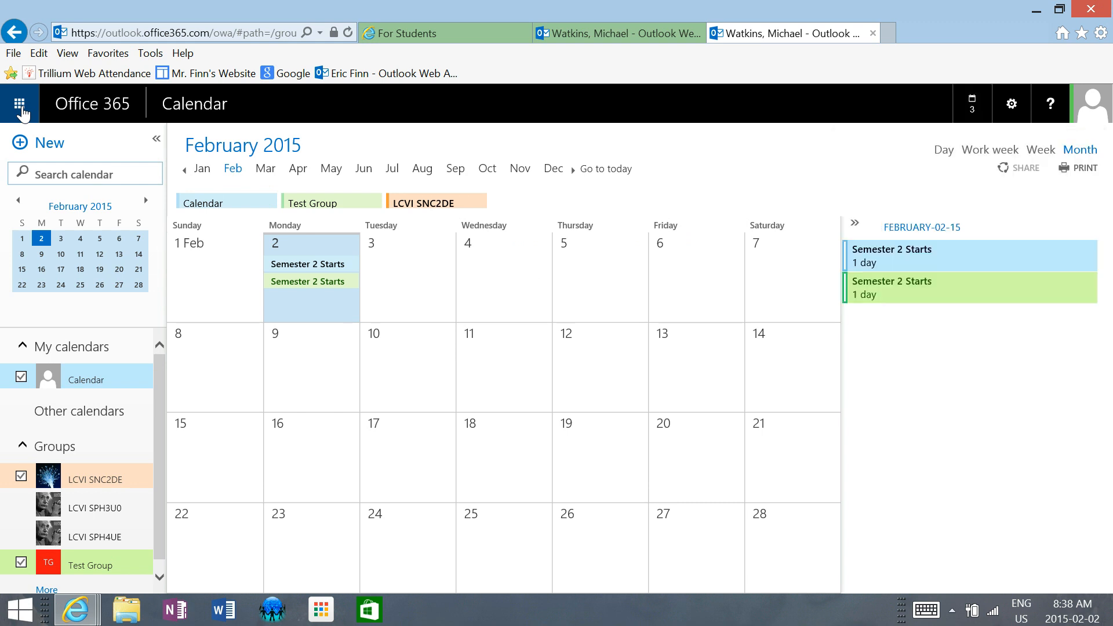
mouse_move(20, 138)
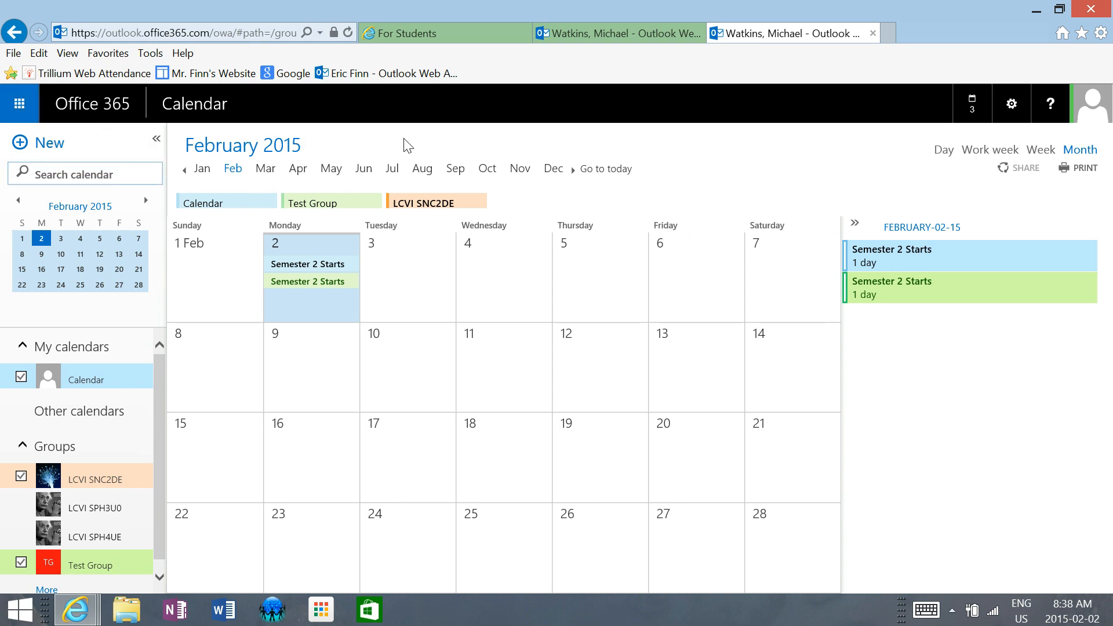
mouse_move(298, 160)
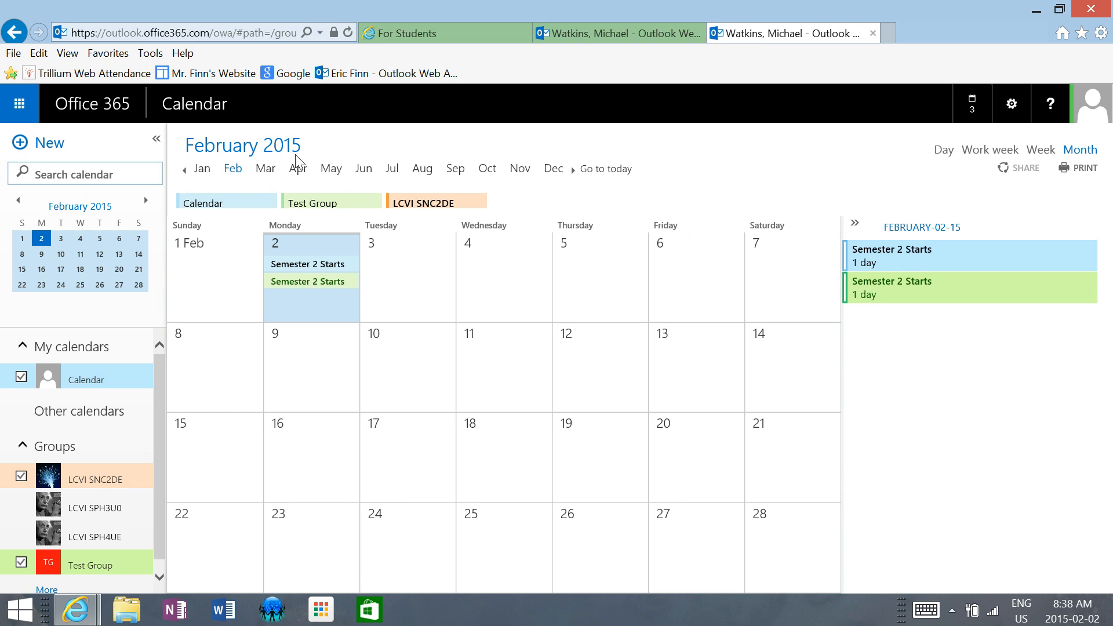
mouse_move(317, 163)
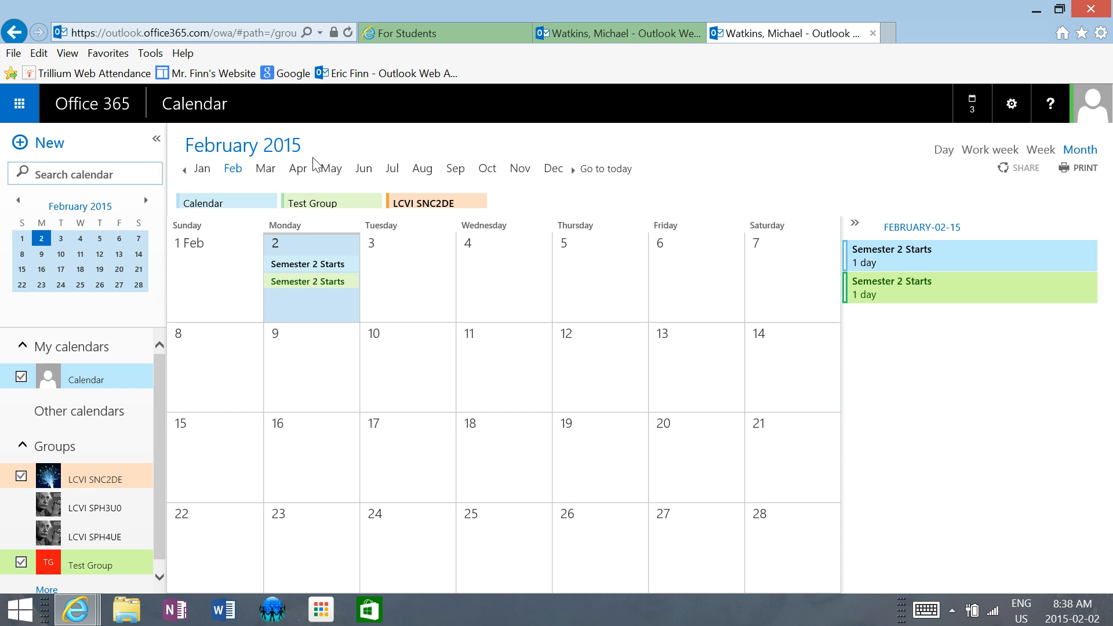
Step: Bring up the Office 365 app launcher over the group conversations
left_click(20, 103)
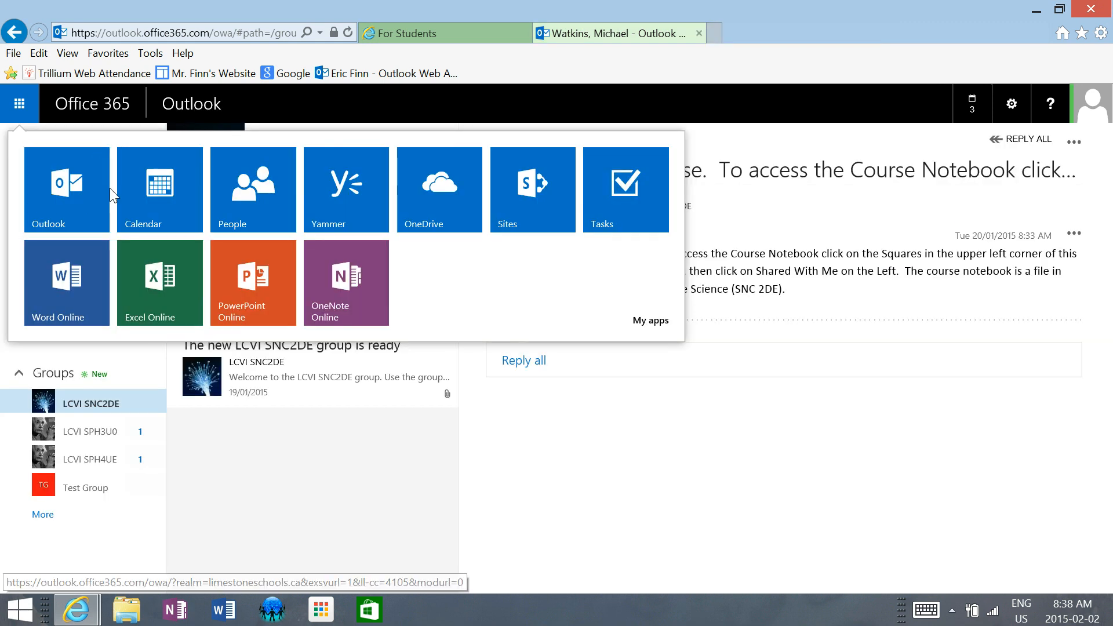
mouse_move(80, 201)
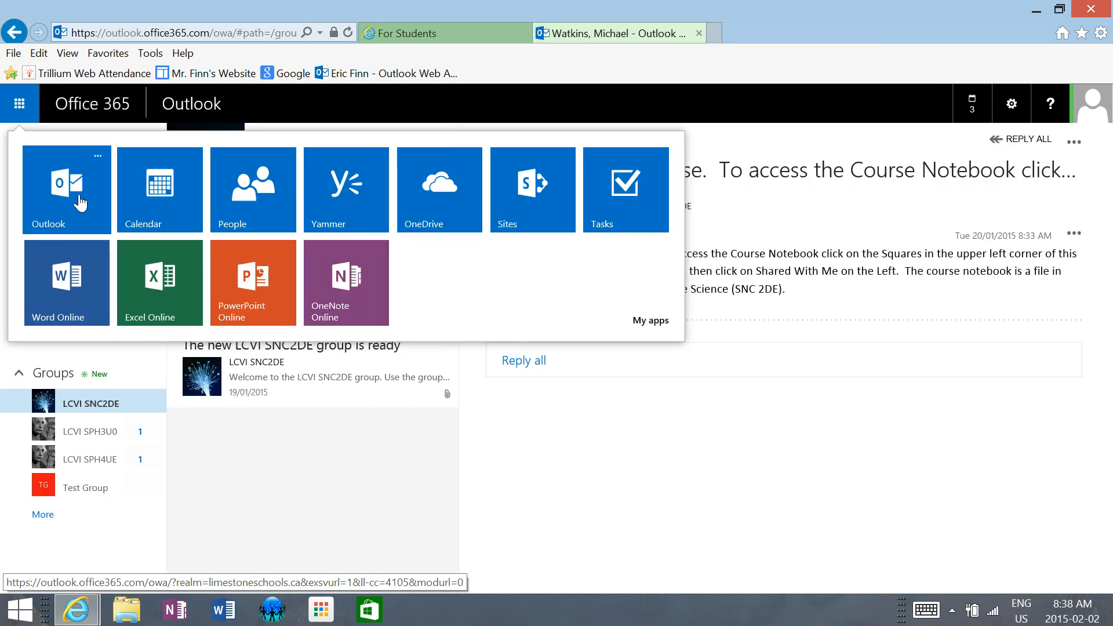
mouse_move(159, 189)
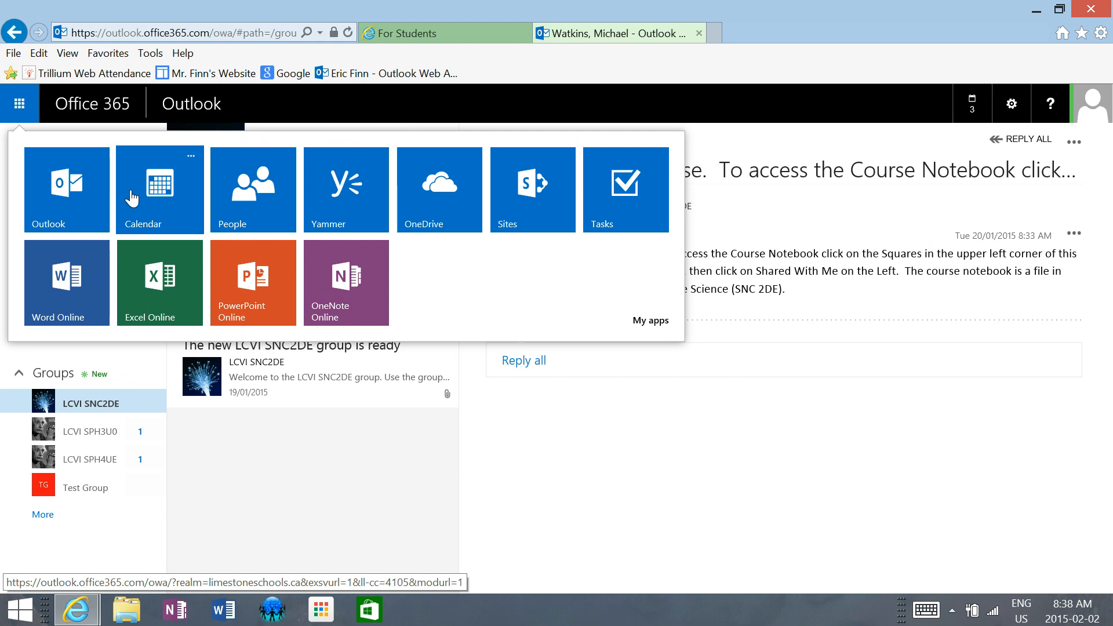
mouse_move(97, 214)
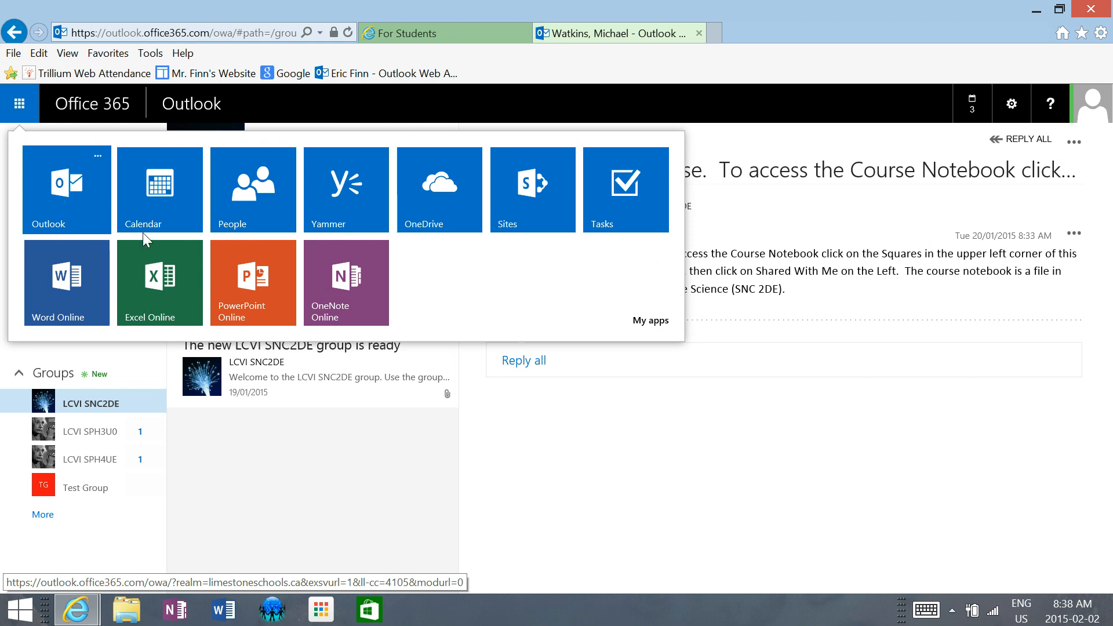
mouse_move(162, 200)
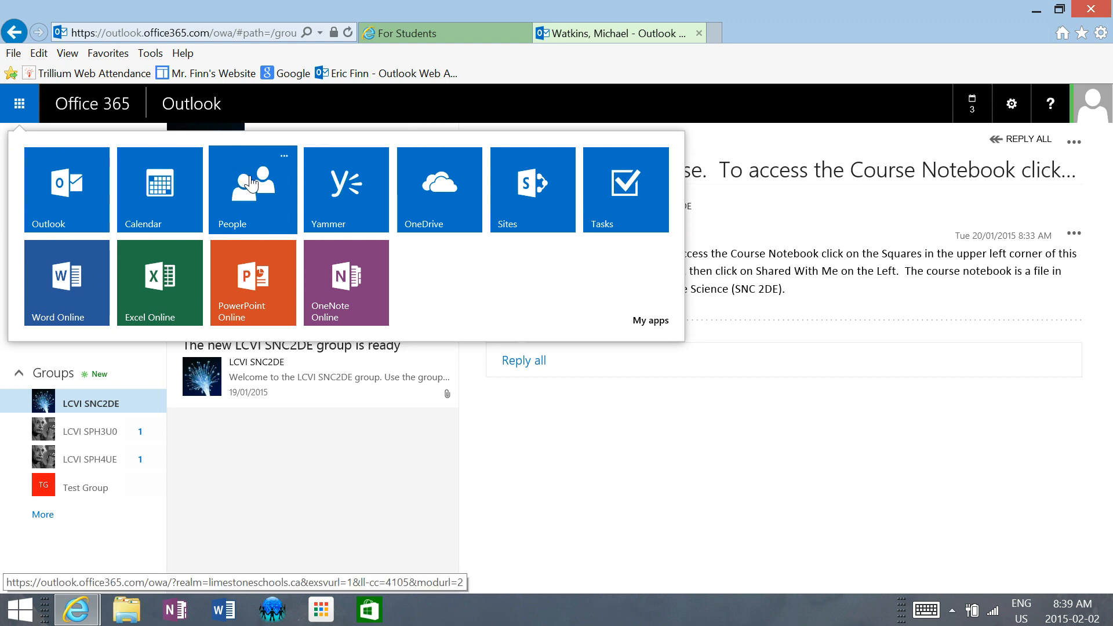
mouse_move(298, 198)
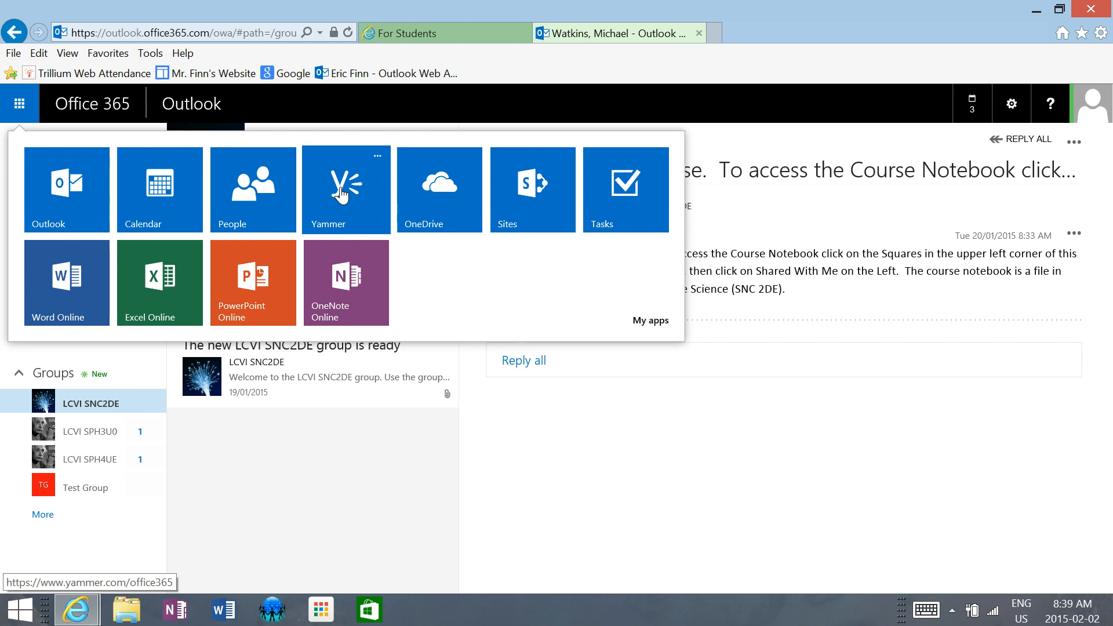
mouse_move(445, 213)
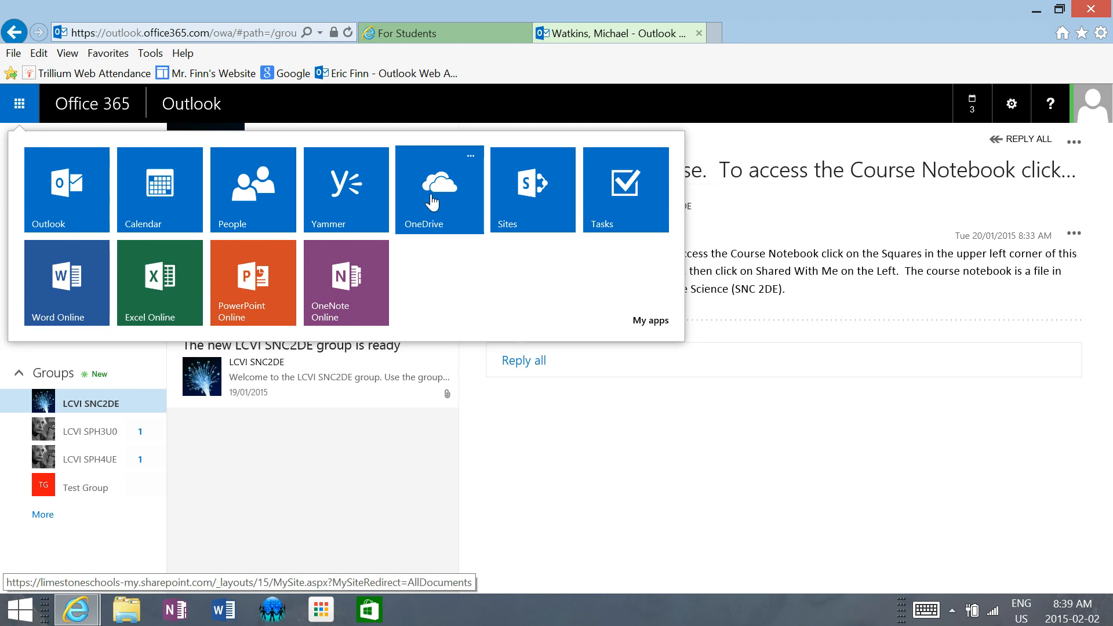
mouse_move(431, 200)
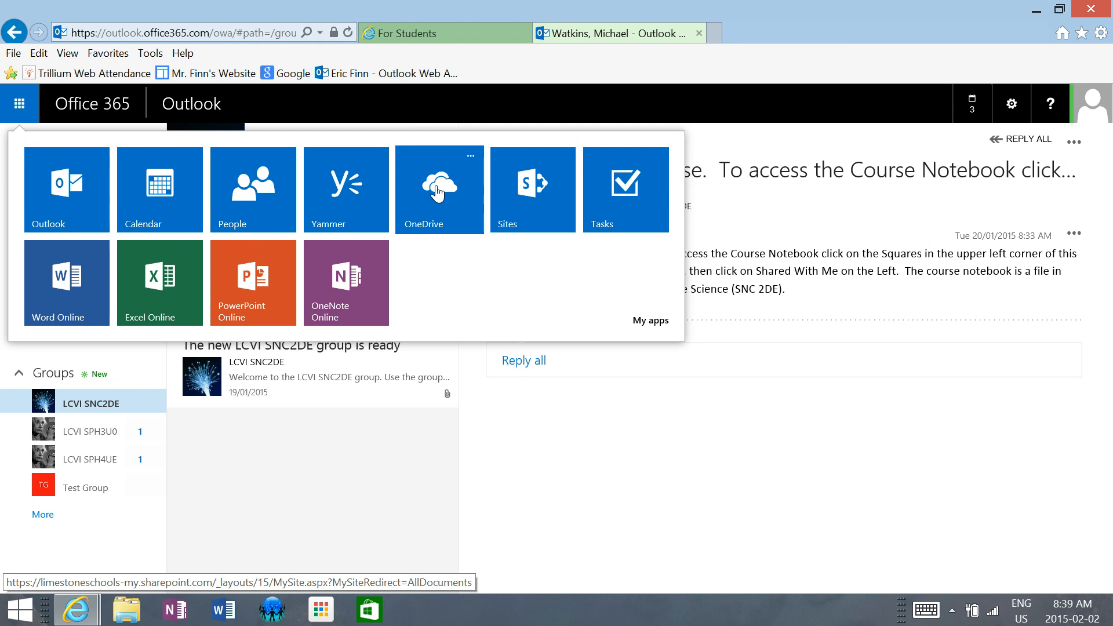
Step: Open OneDrive for Business Documents with the Shared with Everyone folder
left_click(20, 103)
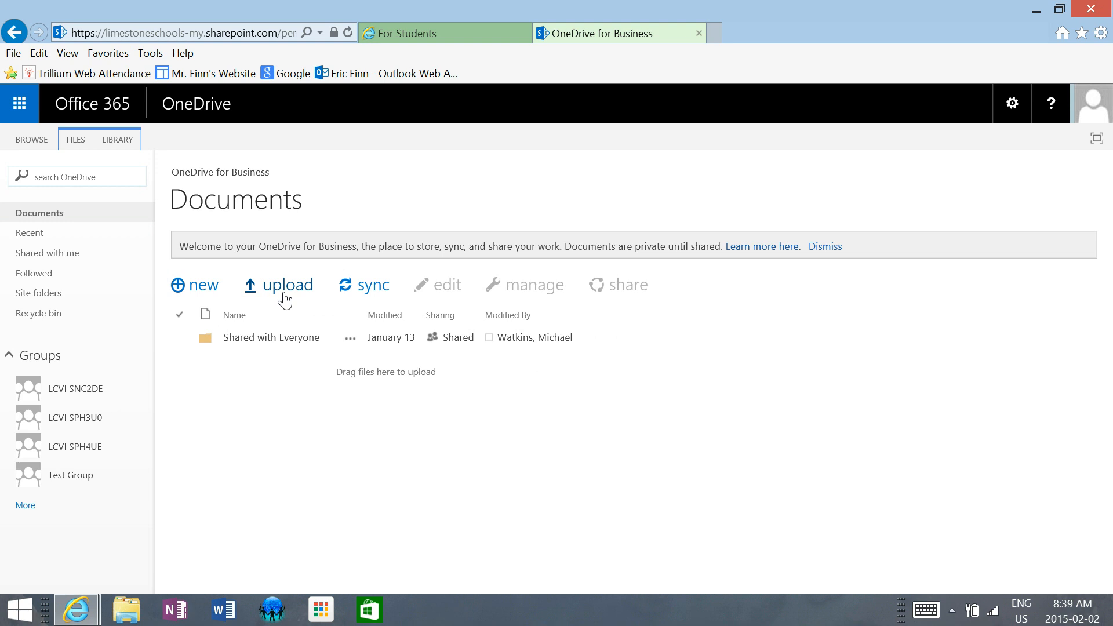
mouse_move(284, 294)
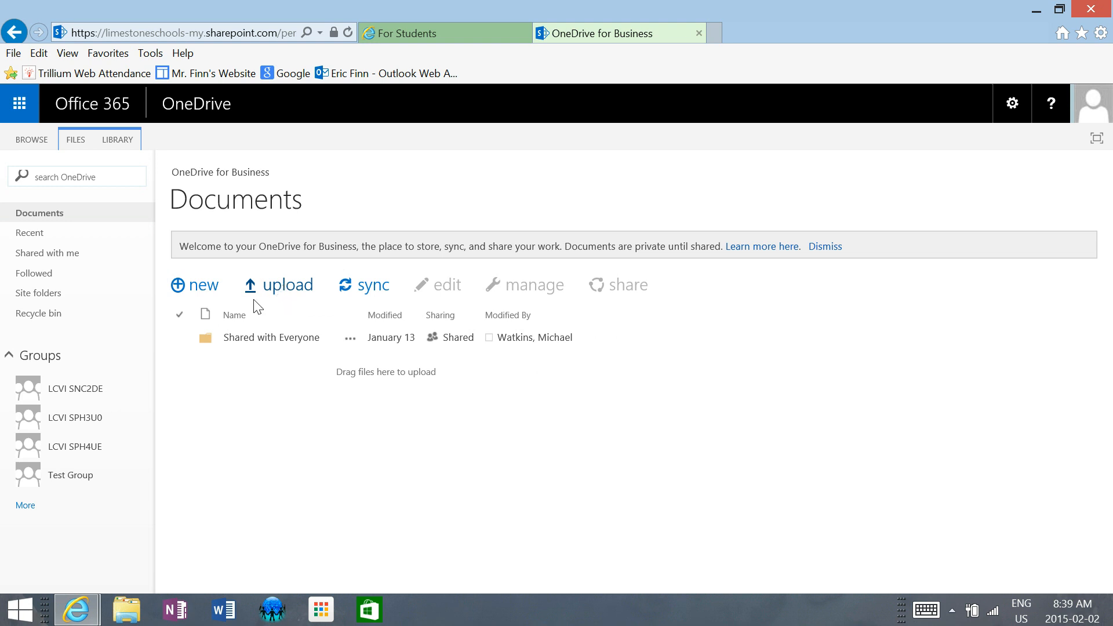
mouse_move(46, 252)
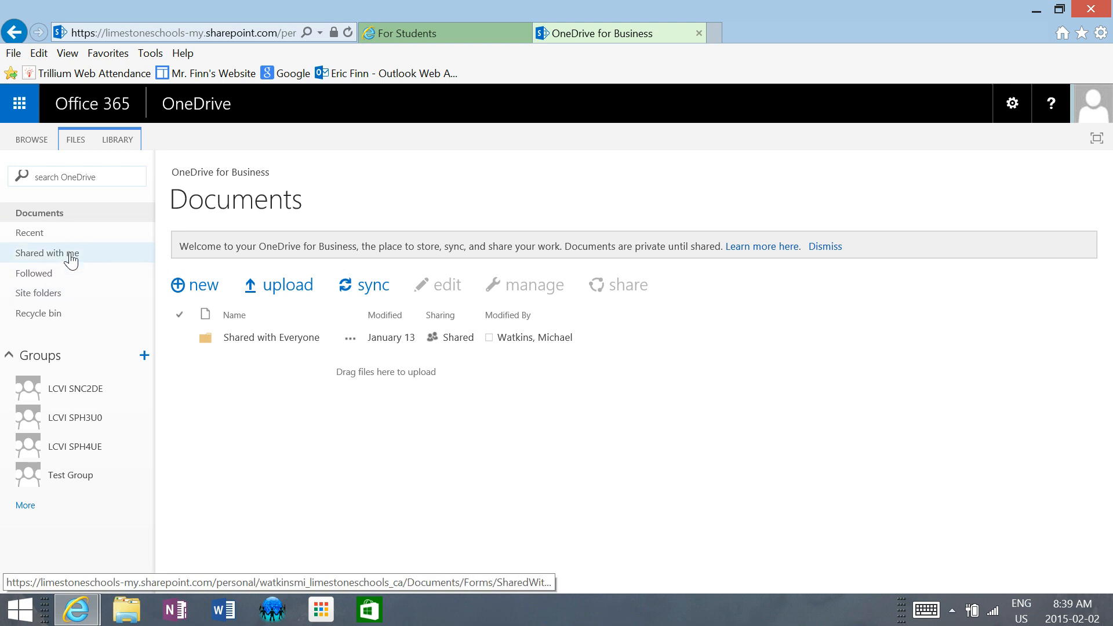
Step: List the Shared with me notebooks, including 10 Challenge Science (SNC2DE) and AP Physics
left_click(48, 252)
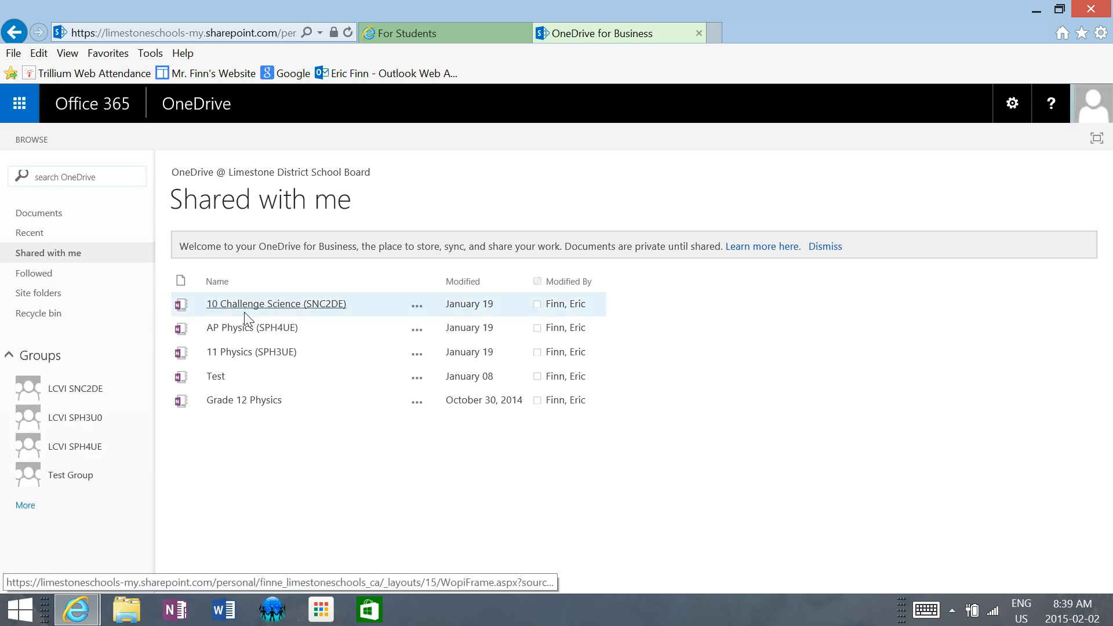
mouse_move(250, 351)
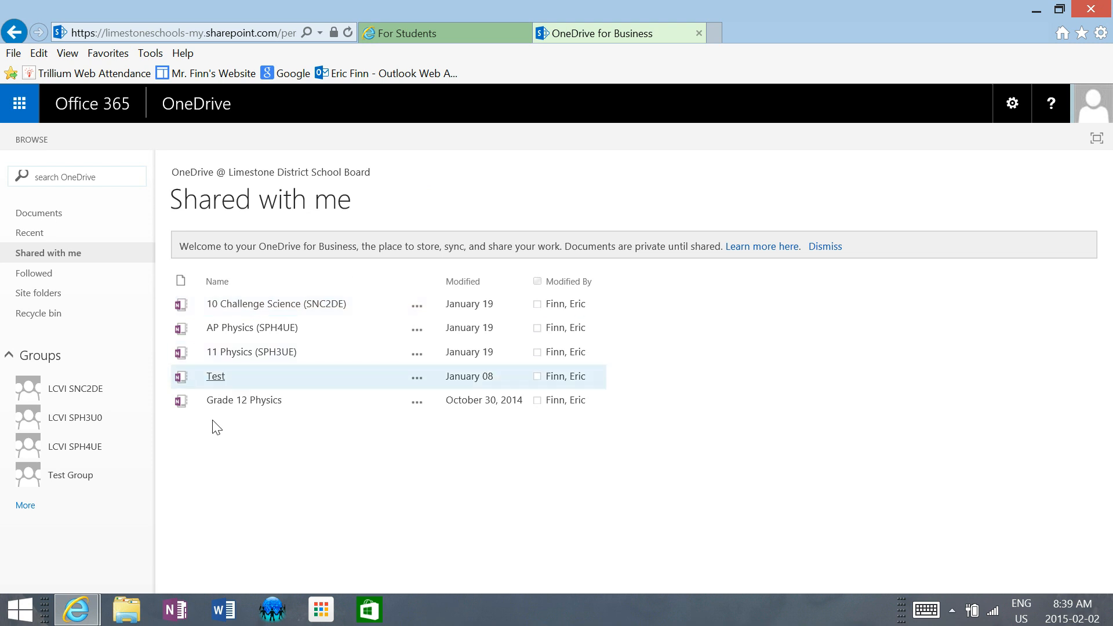
mouse_move(250, 352)
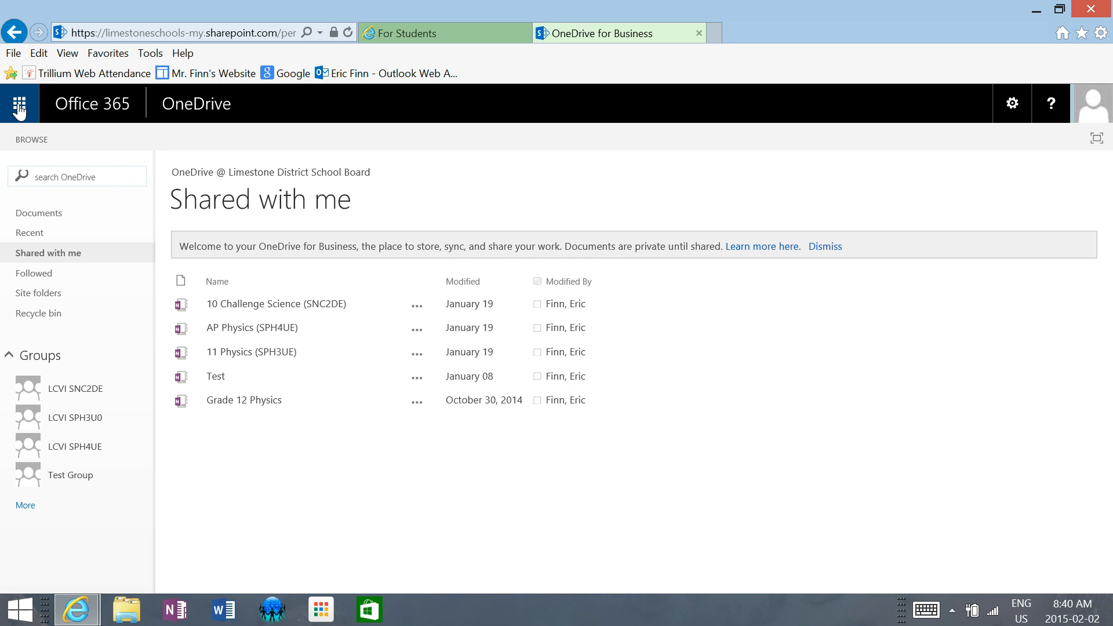
left_click(20, 103)
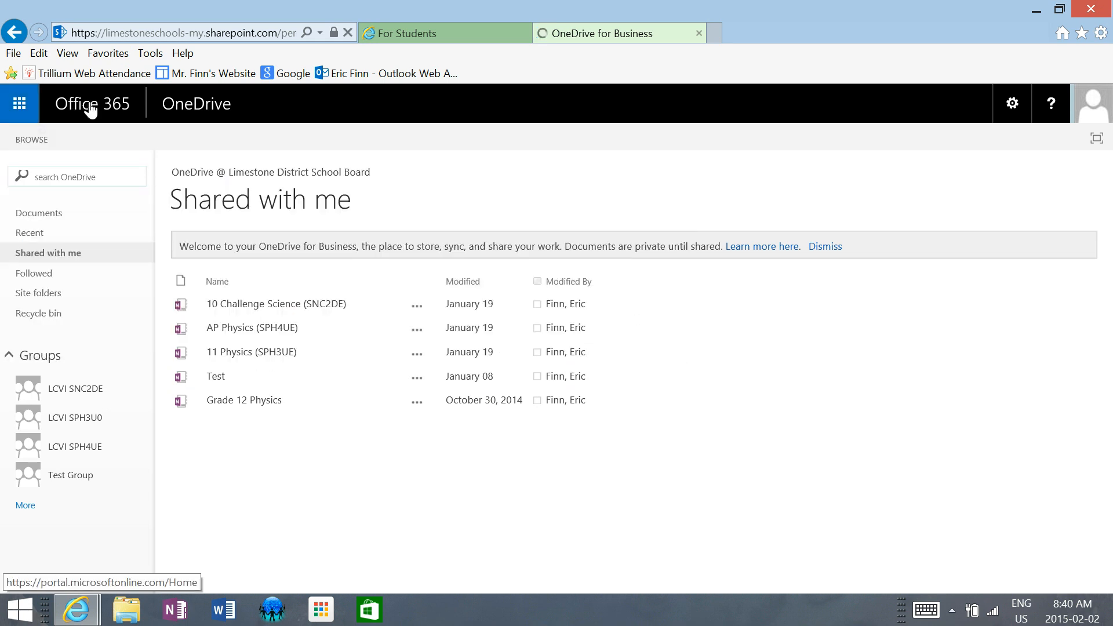
Step: Return to the Office 365 home page and show its app launcher listing Outlook, OneDrive, Word Online and OneNote Online
left_click(93, 103)
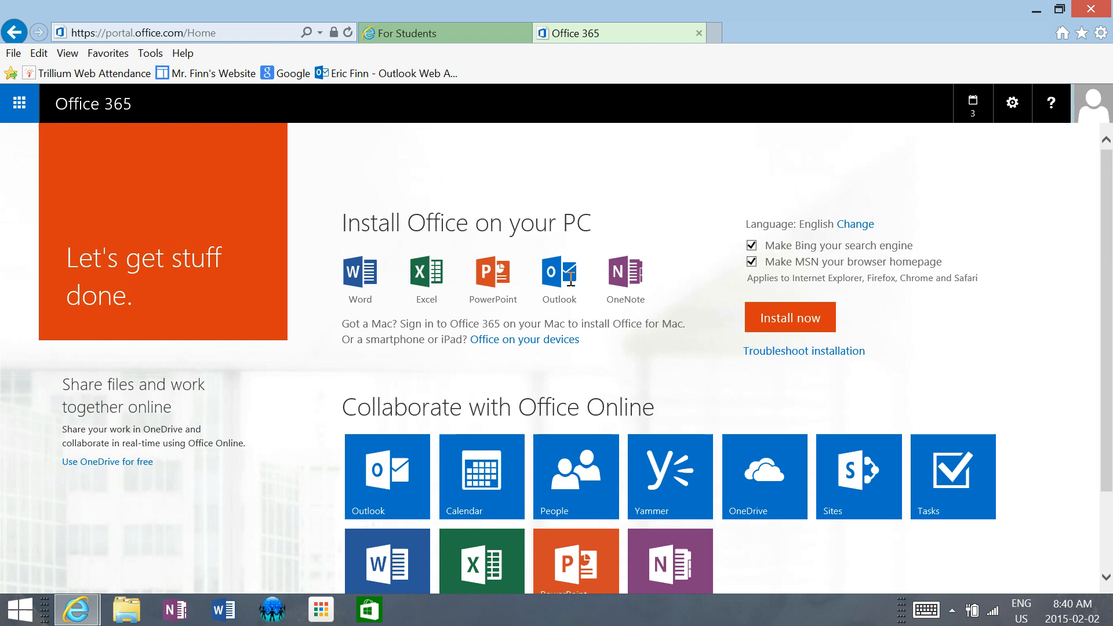
mouse_move(358, 276)
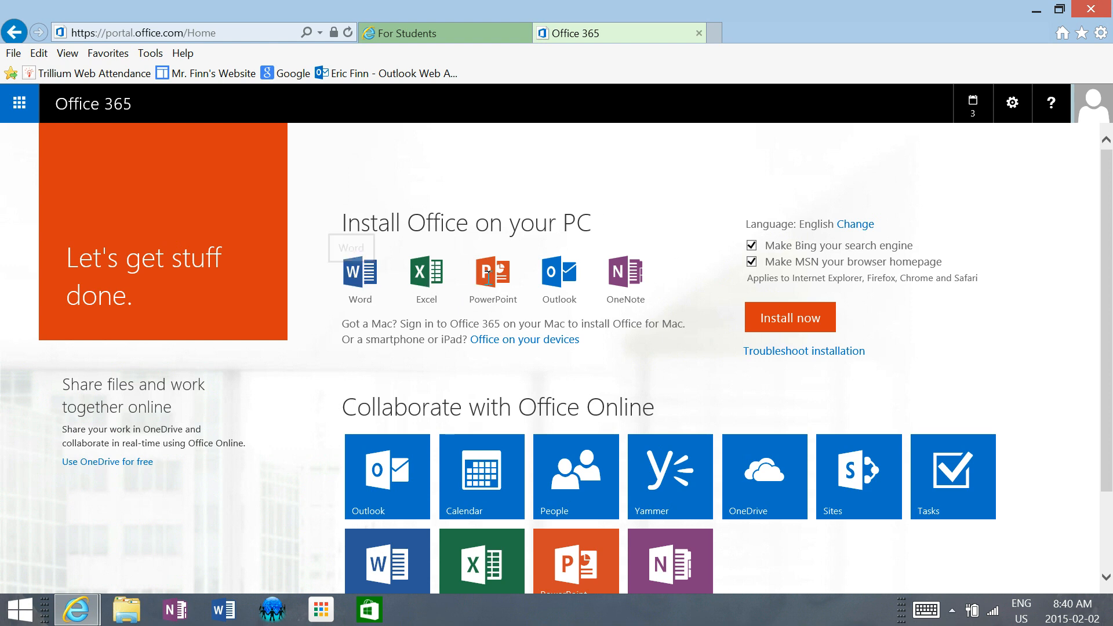
mouse_move(472, 291)
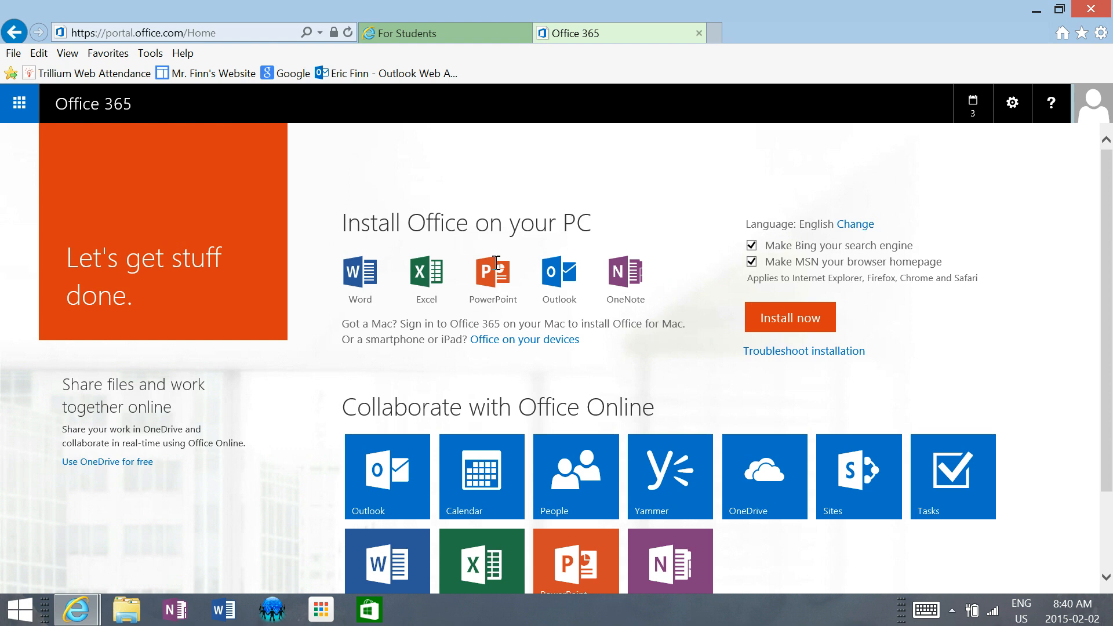
mouse_move(367, 254)
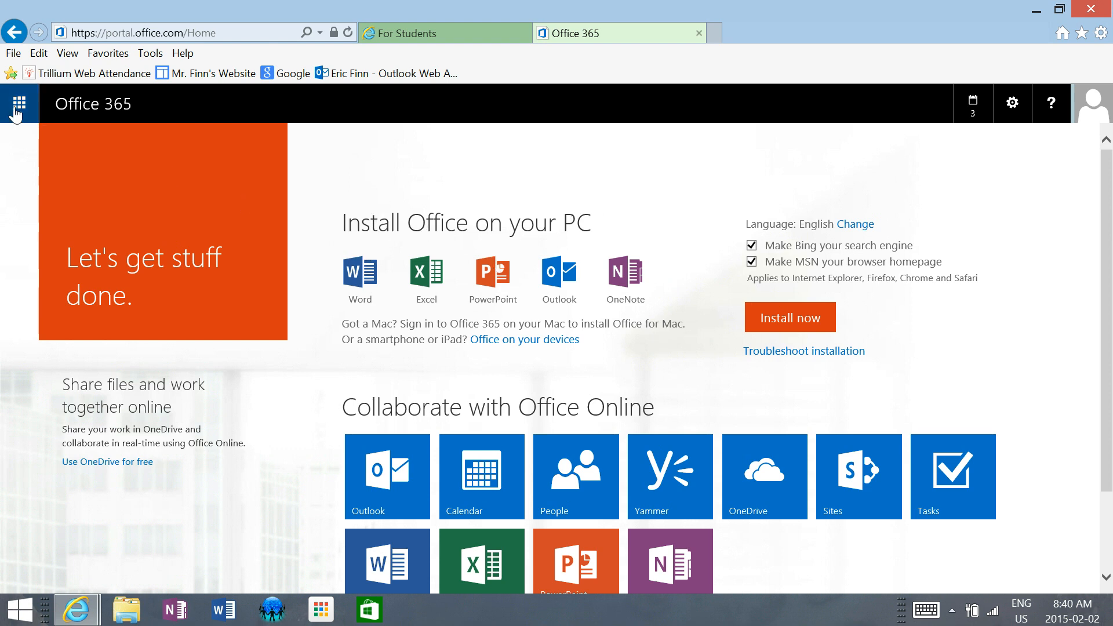
left_click(17, 103)
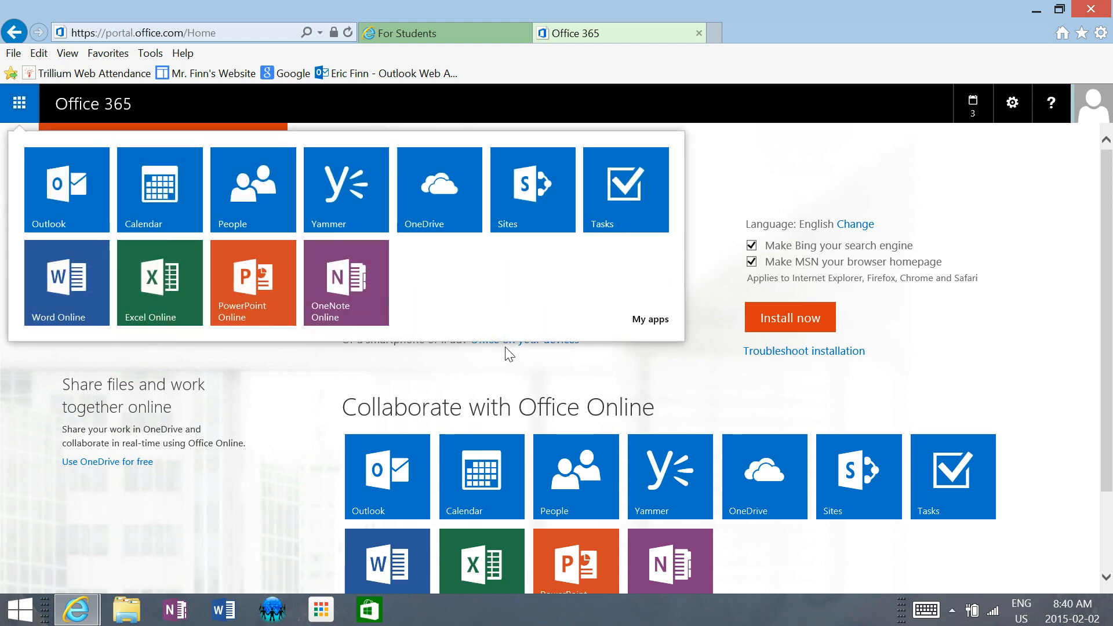
mouse_move(696, 378)
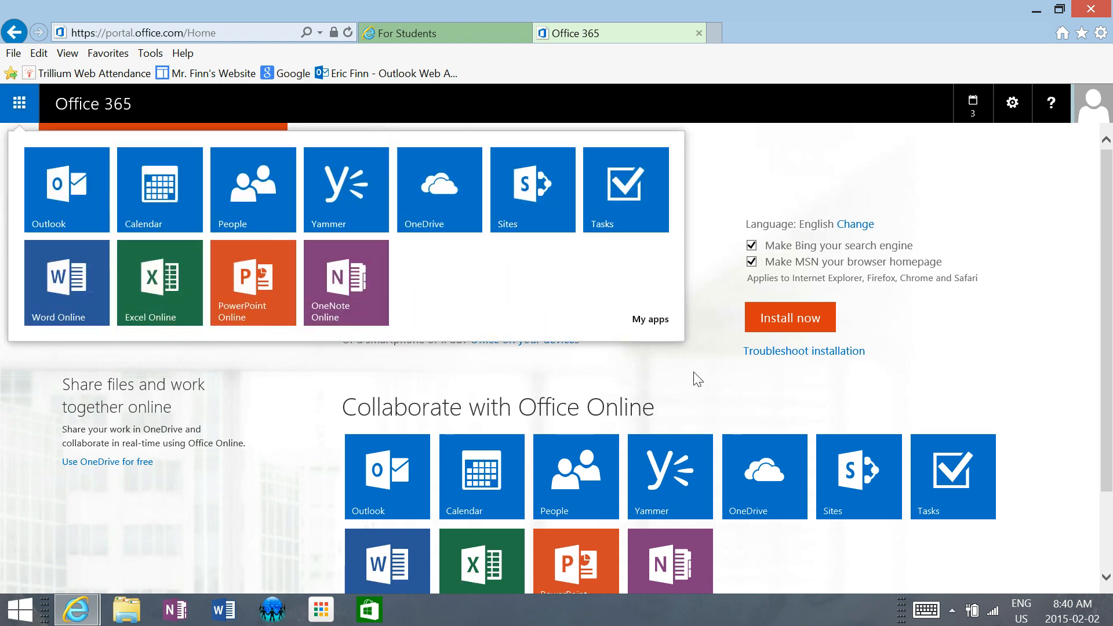